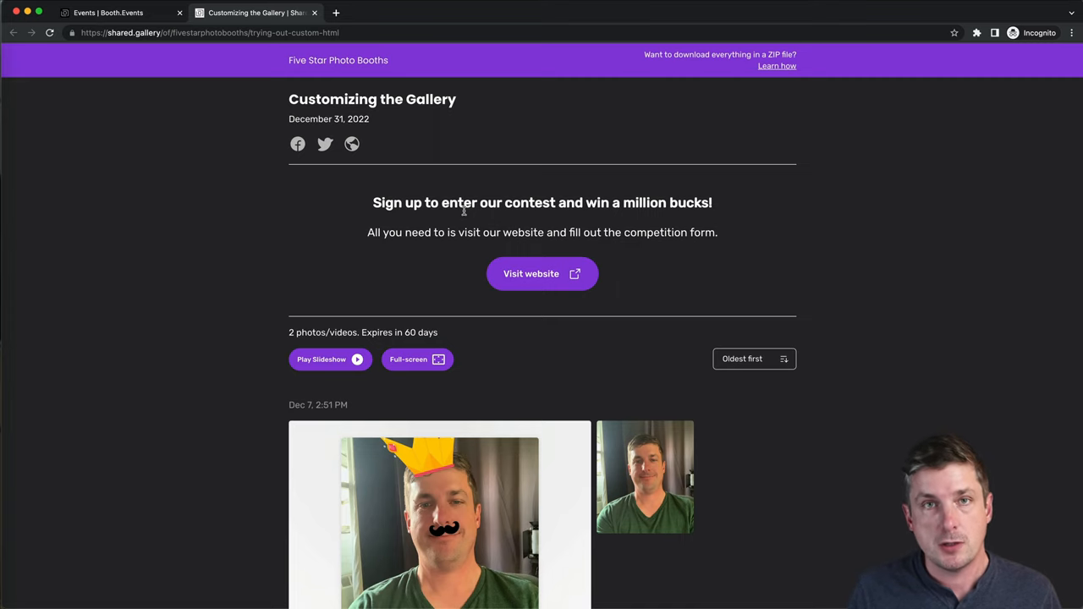
- Return to the Booth.Events dashboard for the 'Customizing the Gallery' event
{"action": "left_click", "coordinate": [110, 12]}
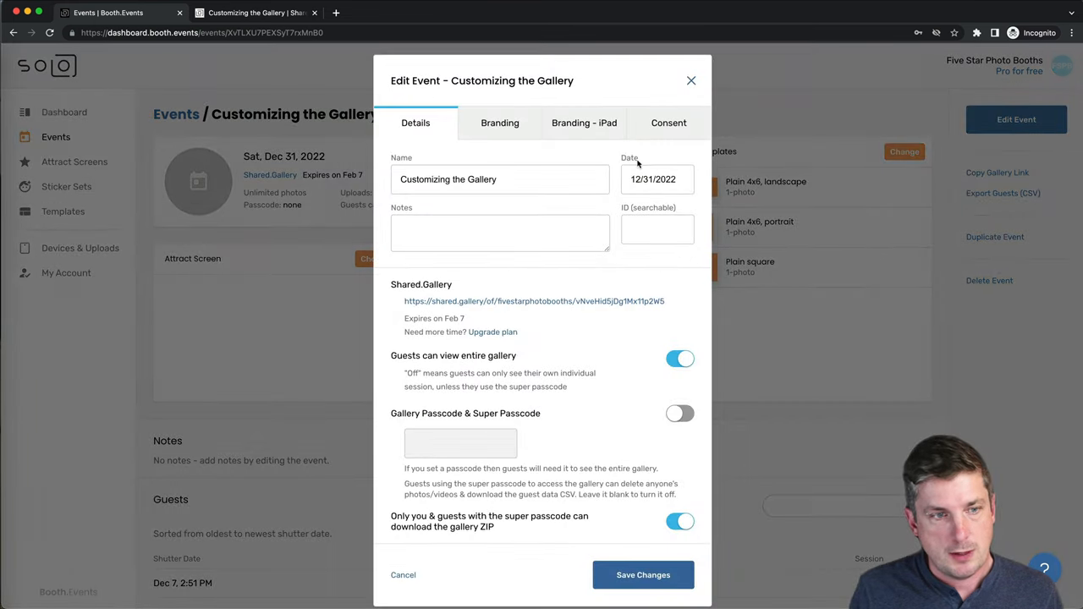
- Switch the event's gallery customization on the Branding tab to Custom HTML
{"action": "left_click", "coordinate": [500, 123]}
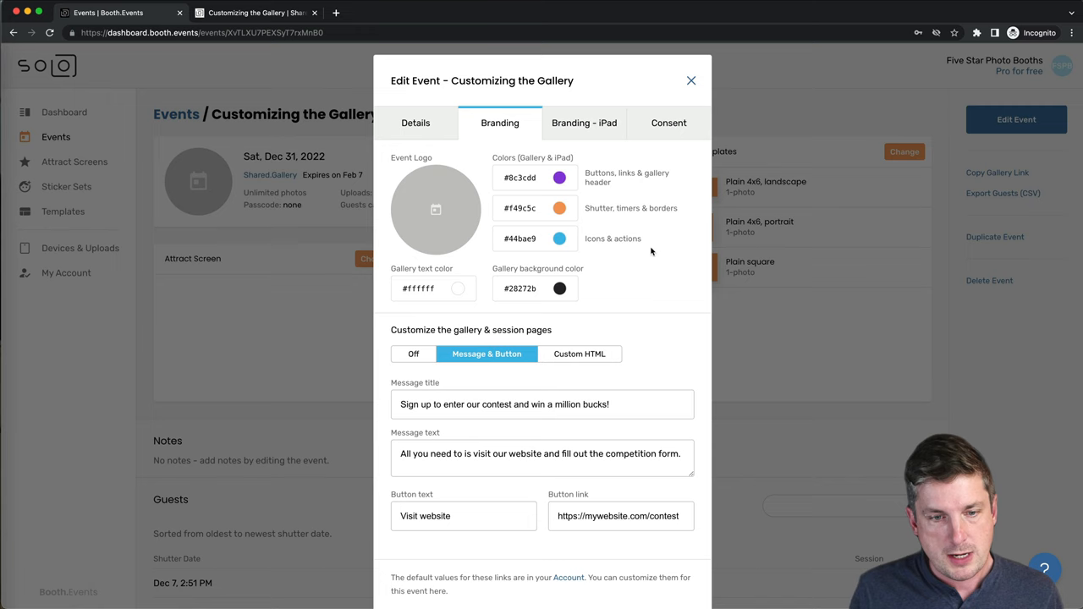
{"action": "scroll", "scroll_direction": "down", "scroll_amount": 3}
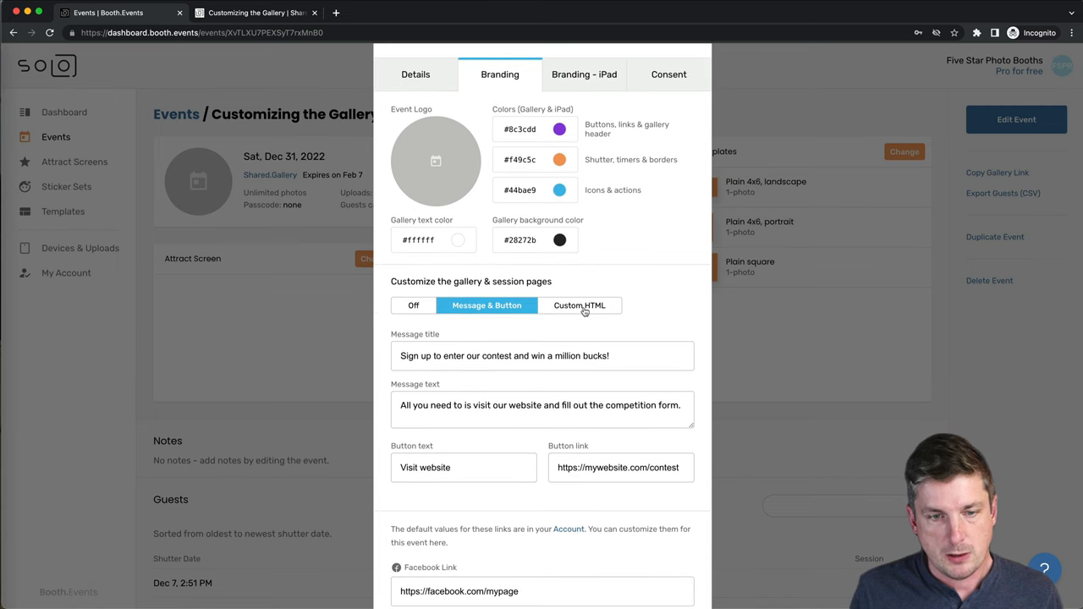
{"action": "left_click", "coordinate": [579, 305]}
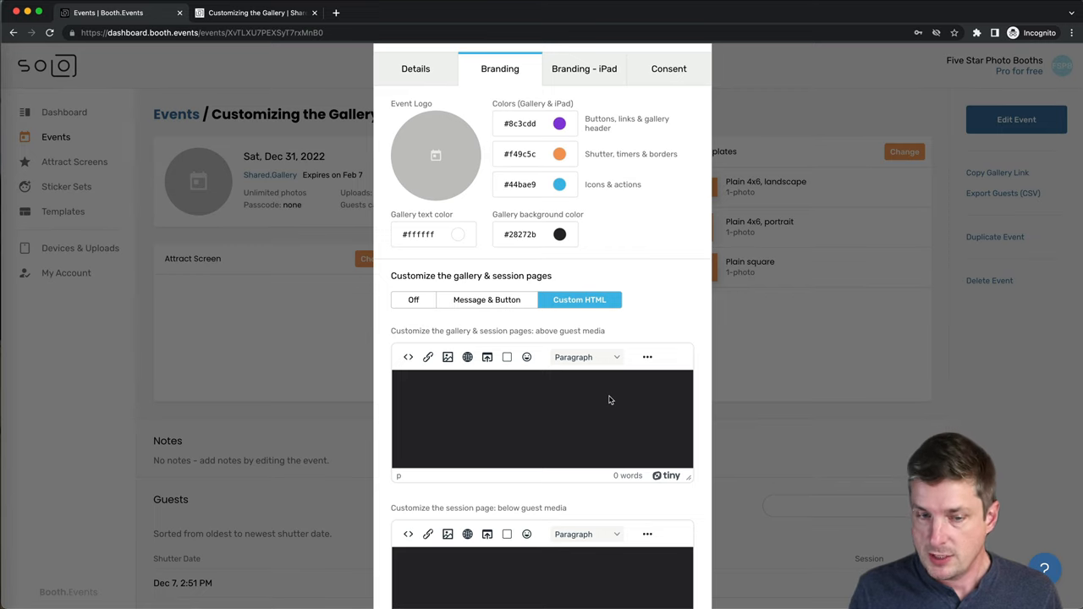
{"action": "scroll", "scroll_direction": "down", "scroll_amount": 3}
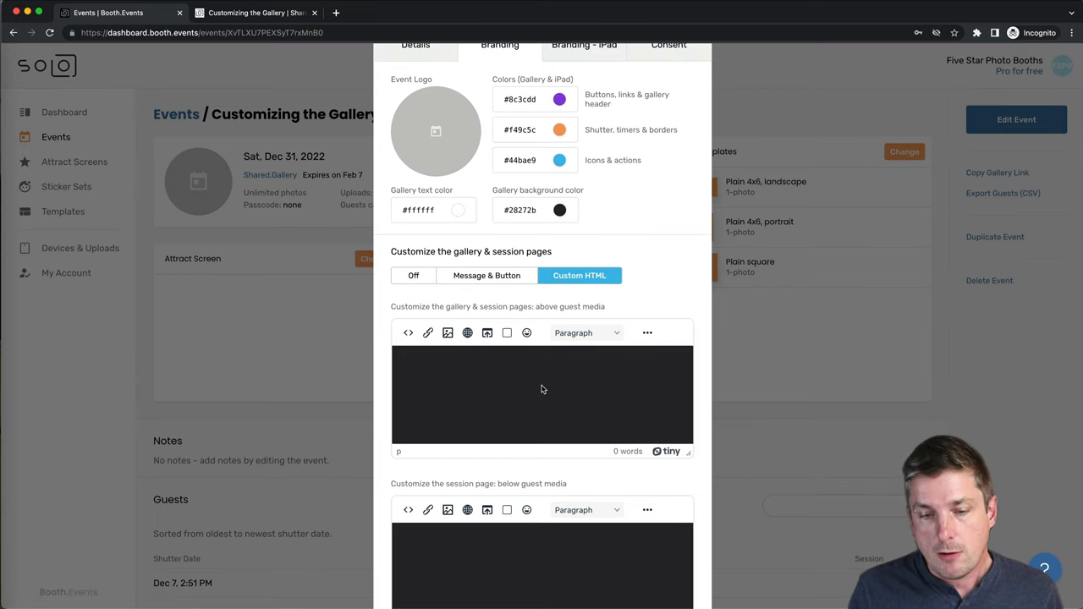
- Enter 'Custom content.' above the photos and 'At the bottom.' below, then save
{"action": "left_click", "coordinate": [544, 389]}
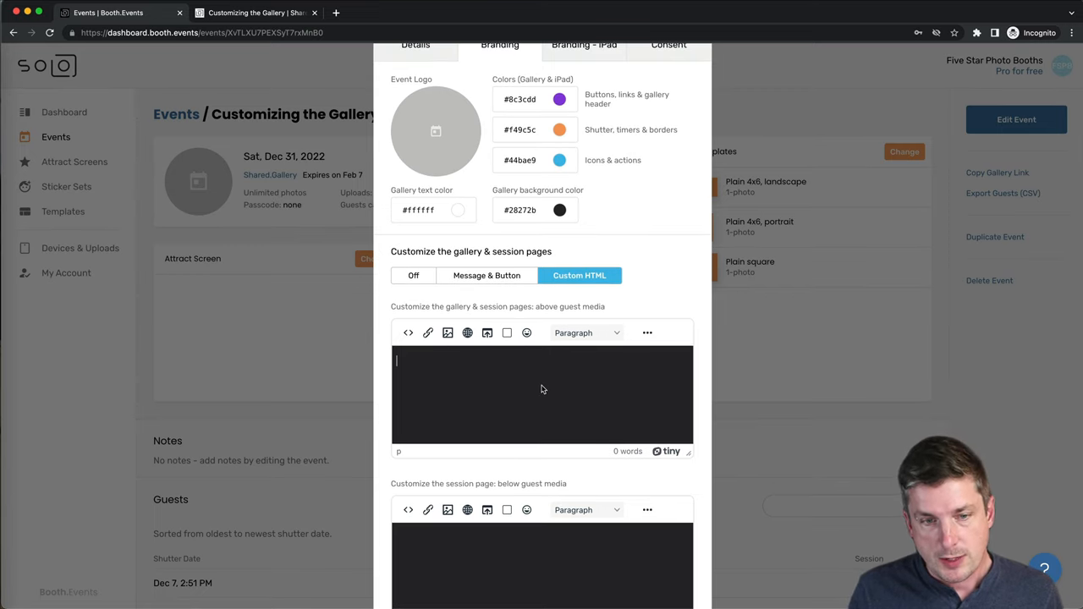
{"action": "scroll", "scroll_direction": "down", "scroll_amount": 3}
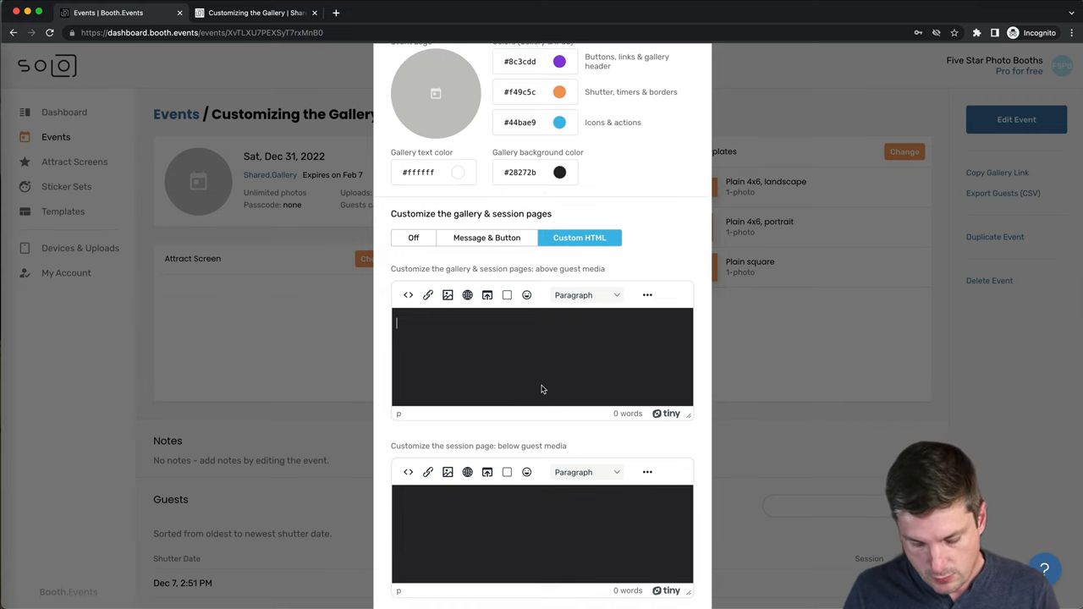
{"action": "type", "text": "Custom content."}
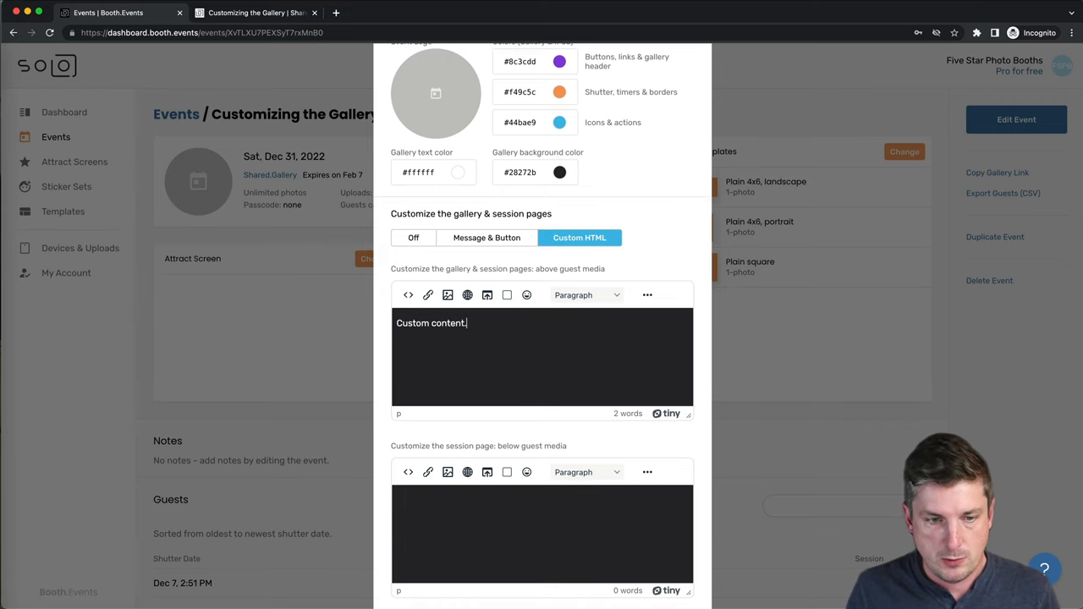
{"action": "type", "text": "At the"}
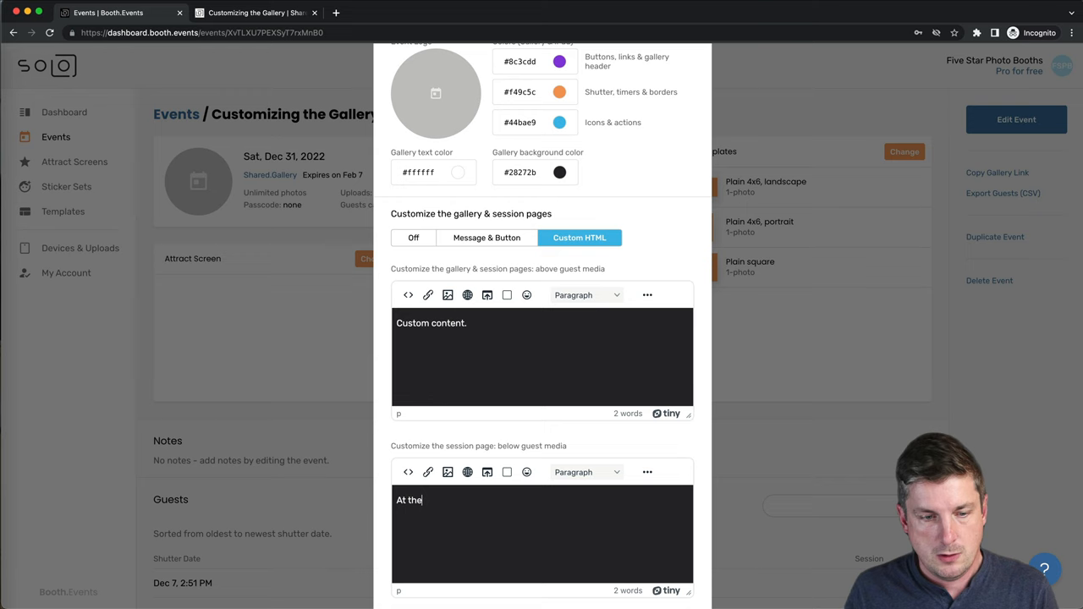
{"action": "type", "text": "bottom."}
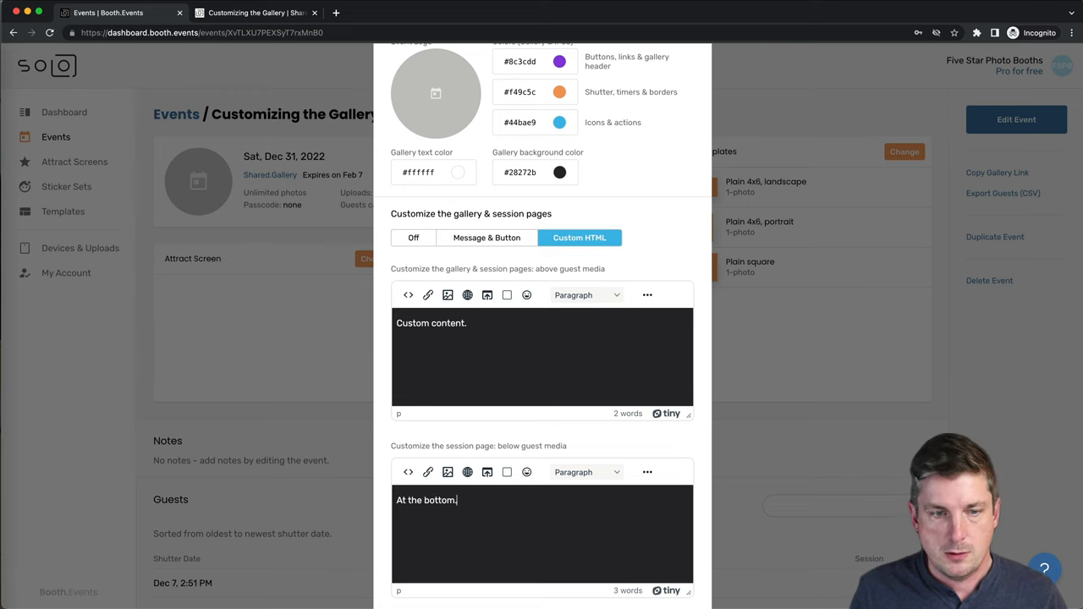
{"action": "scroll", "scroll_direction": "down", "scroll_amount": 3}
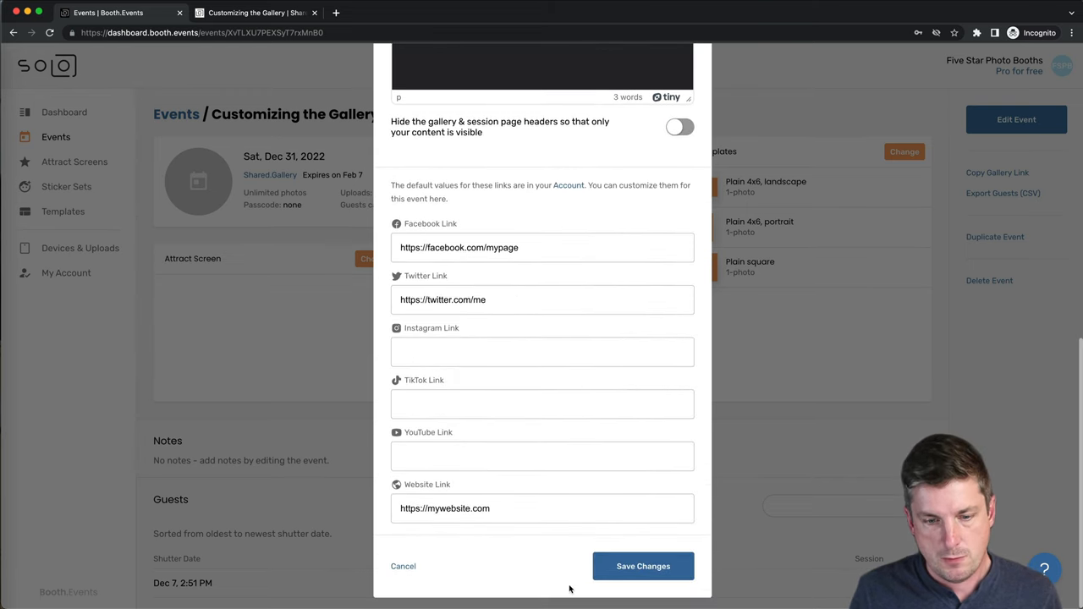
{"action": "left_click", "coordinate": [254, 14]}
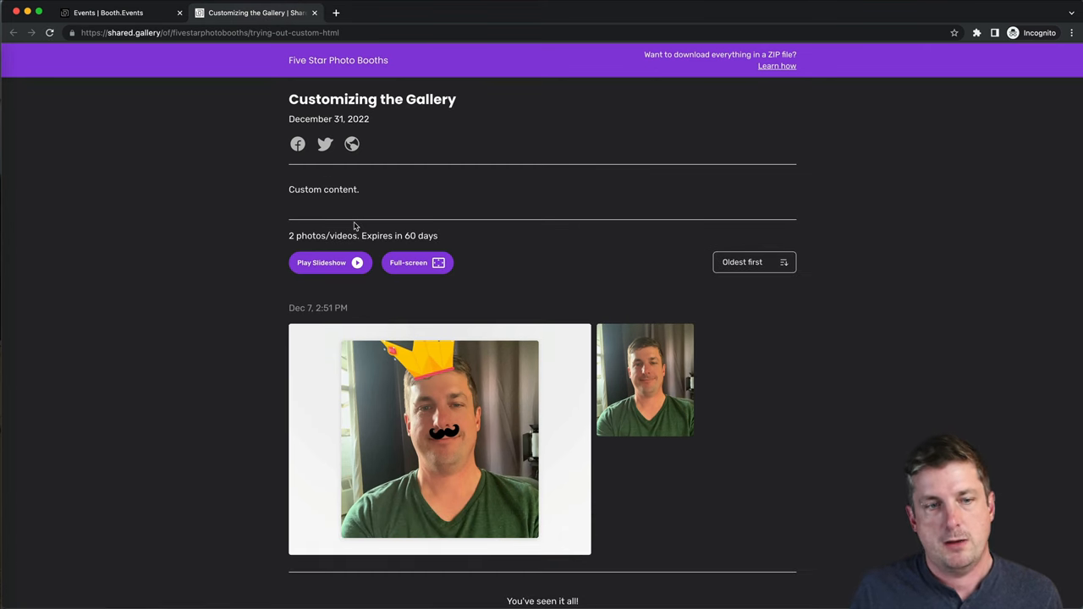
{"action": "mouse_move", "coordinate": [334, 308]}
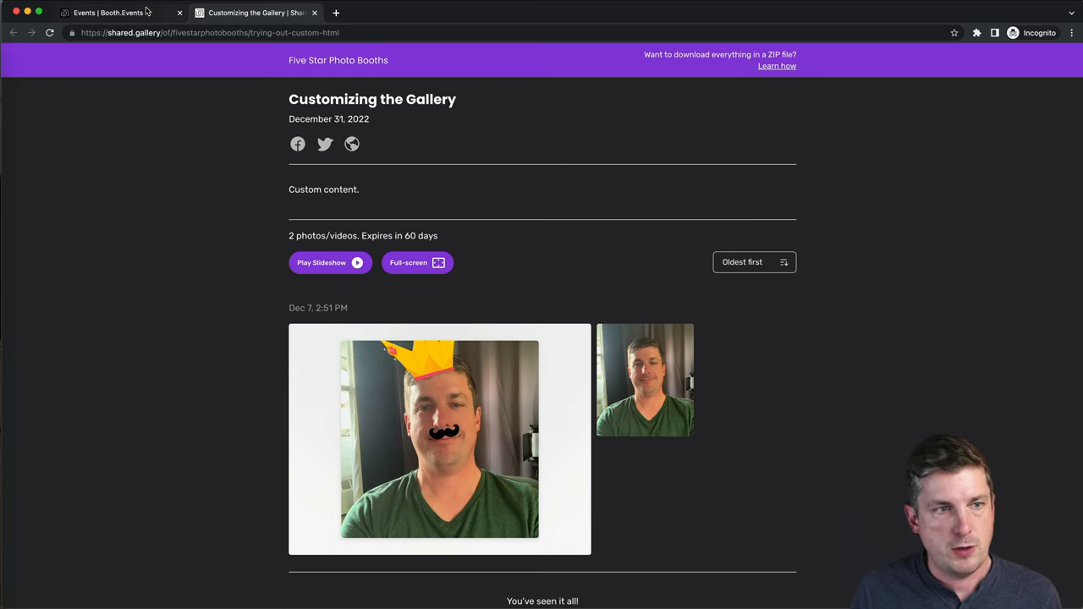
- Check a guest session page shows 'Custom content.' and 'At the bottom.', then return
{"action": "left_click", "coordinate": [110, 13]}
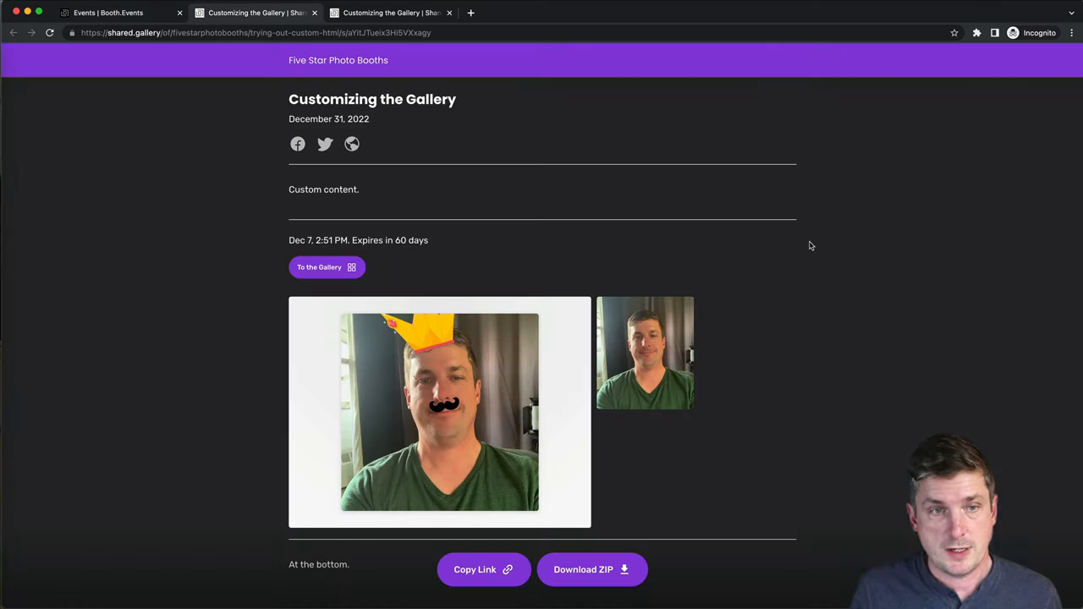
{"action": "mouse_move", "coordinate": [345, 286]}
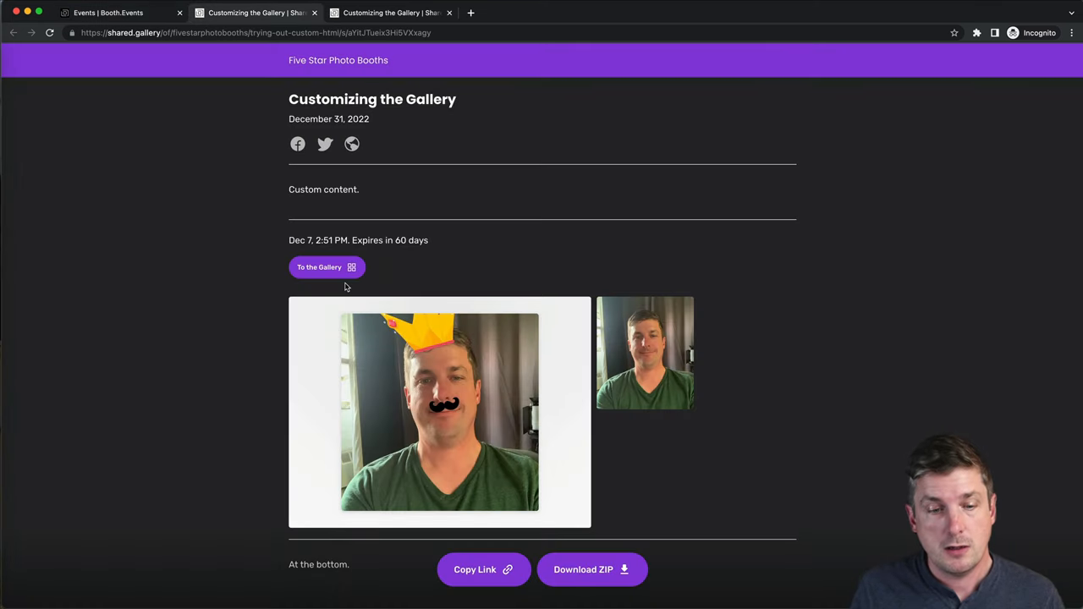
{"action": "mouse_move", "coordinate": [378, 416]}
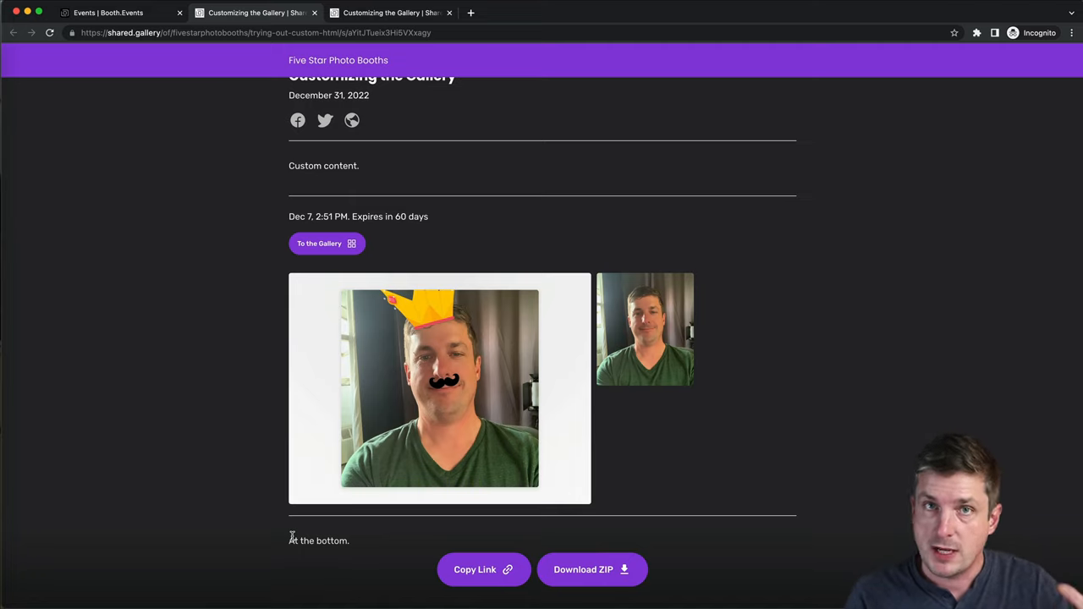
{"action": "triple_click", "coordinate": [318, 541]}
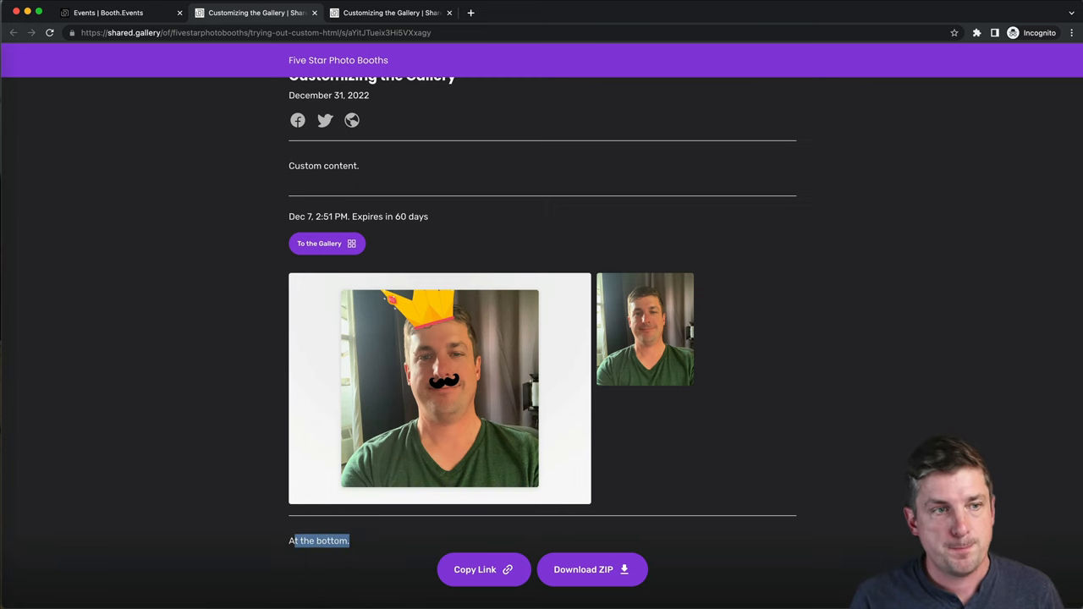
{"action": "left_click", "coordinate": [118, 13]}
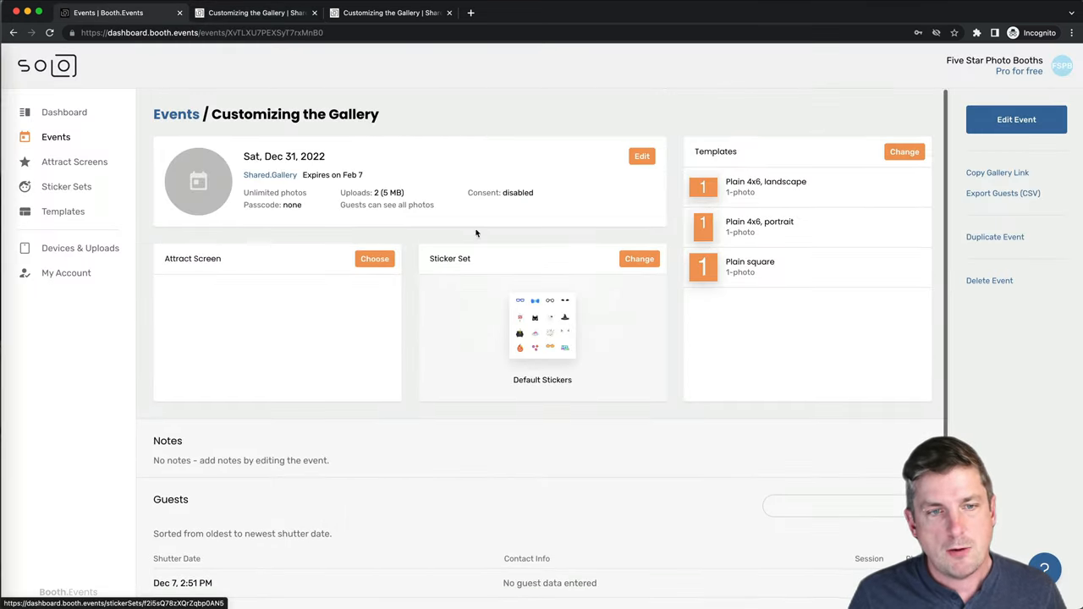
- Reopen the event's Branding settings and view the top content's HTML source
{"action": "left_click", "coordinate": [1017, 119]}
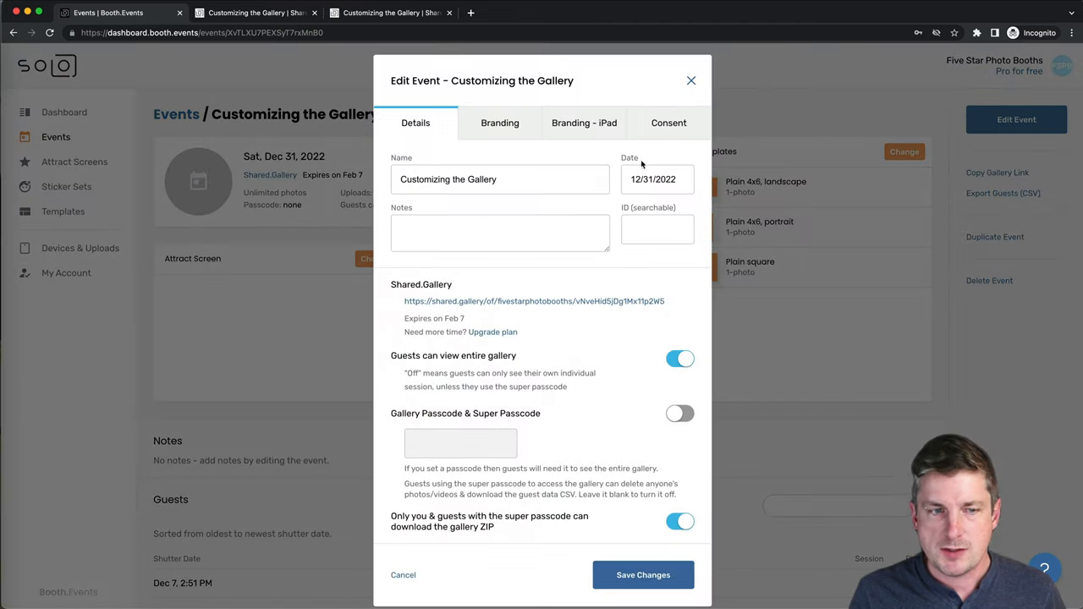
{"action": "left_click", "coordinate": [499, 122]}
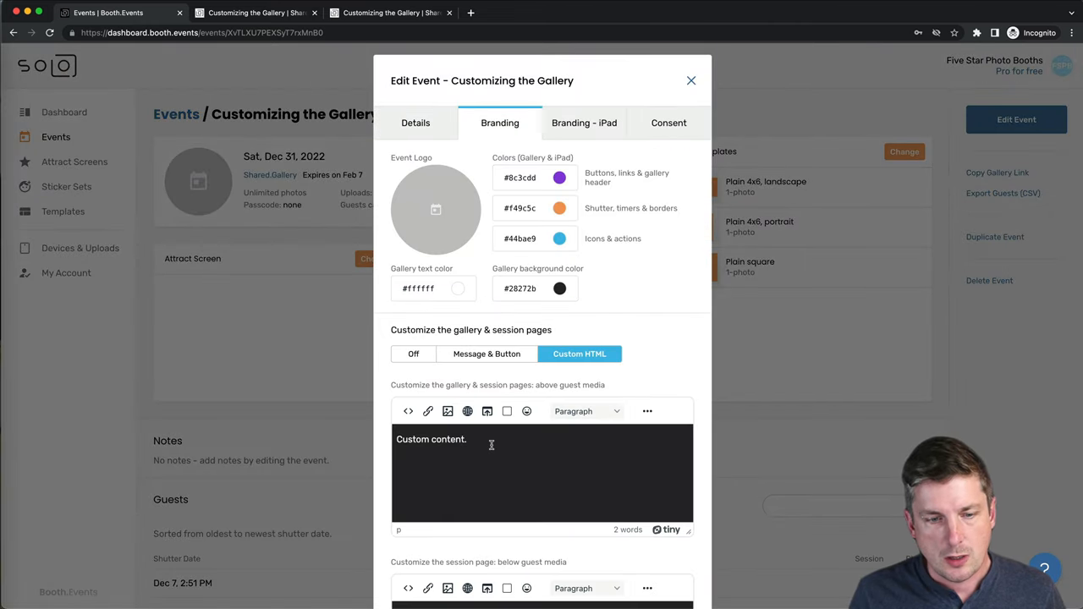
{"action": "left_click", "coordinate": [407, 411]}
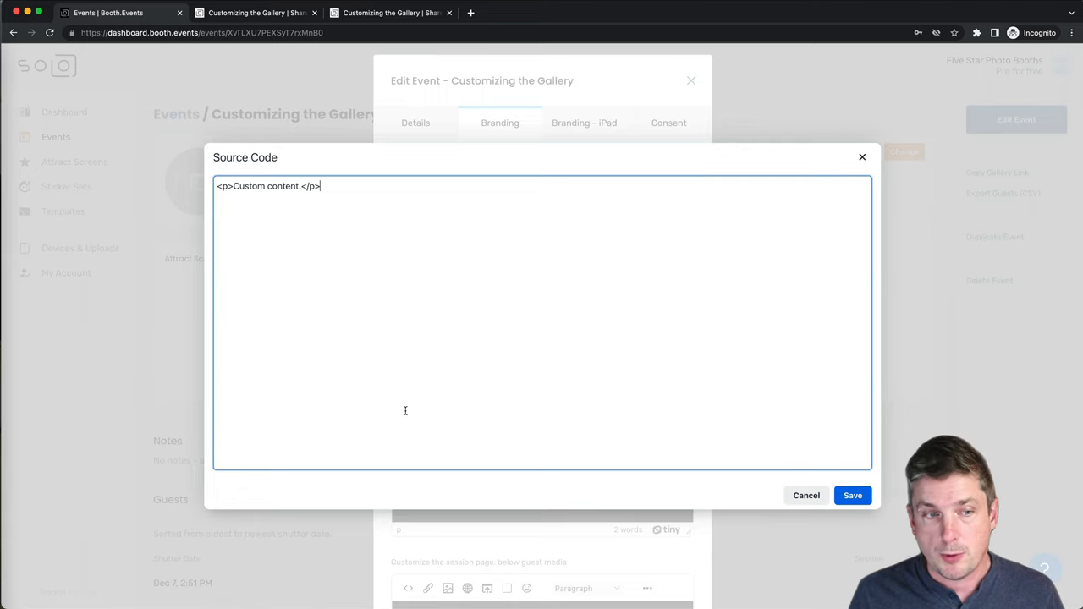
{"action": "mouse_move", "coordinate": [855, 184]}
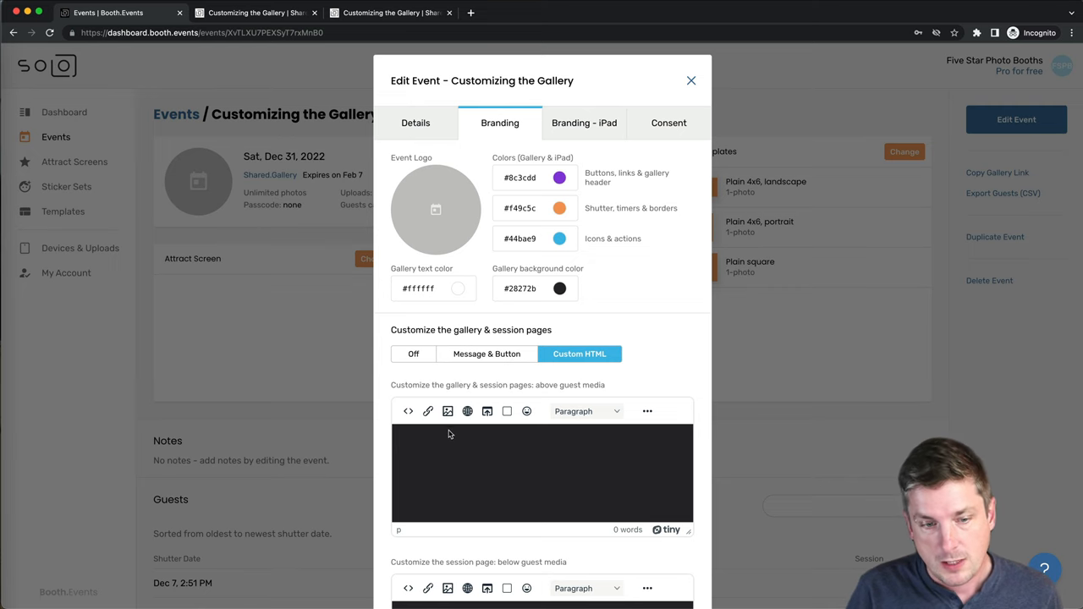
- Upload the confetti party image from the computer into the top custom content
{"action": "left_click", "coordinate": [447, 411]}
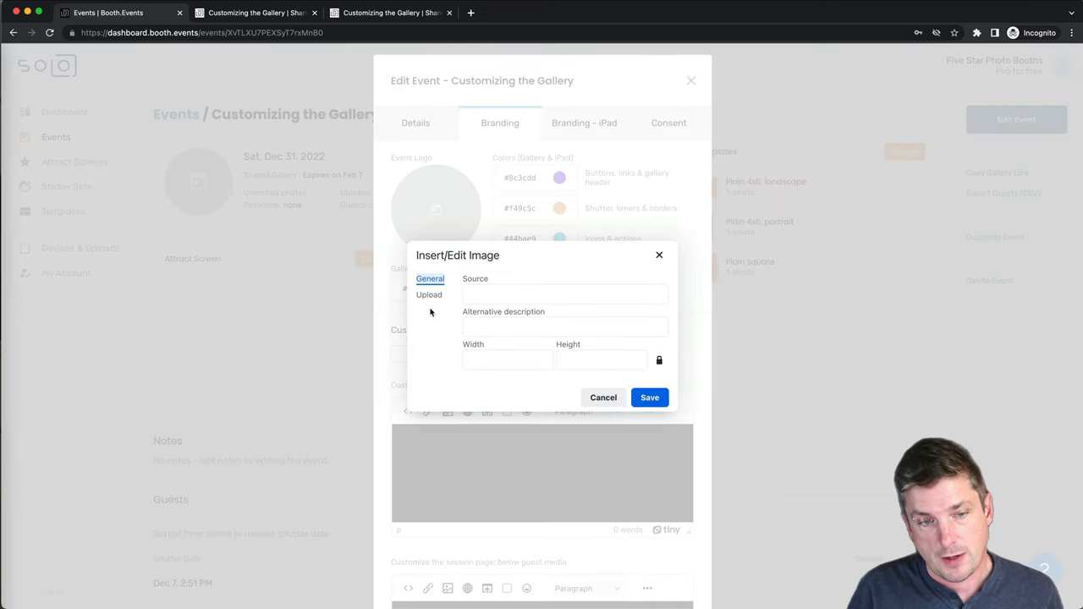
{"action": "left_click", "coordinate": [429, 295]}
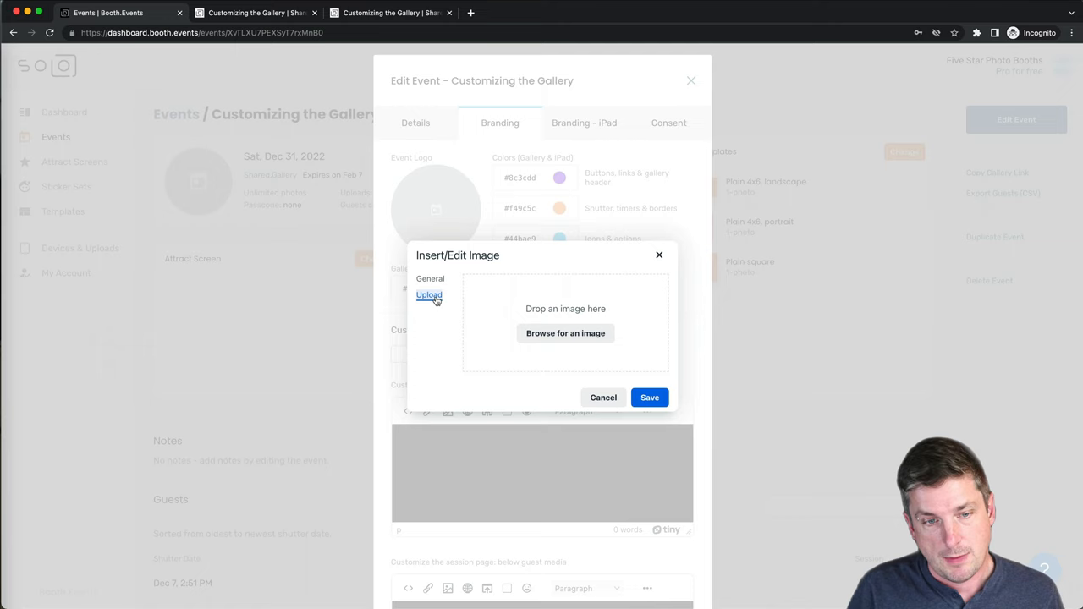
{"action": "left_click", "coordinate": [565, 334]}
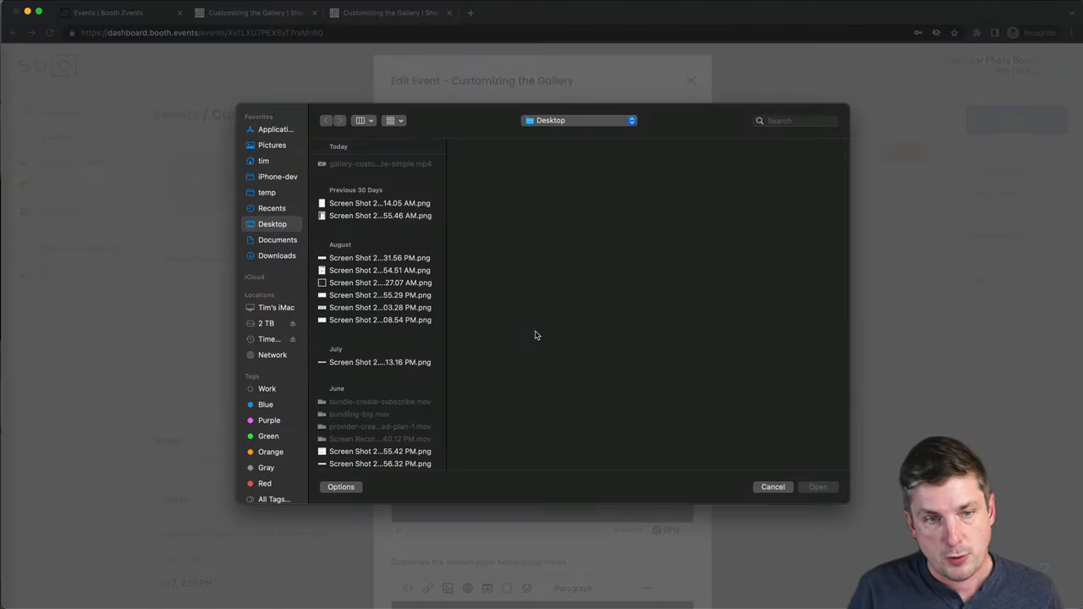
{"action": "left_click", "coordinate": [271, 145]}
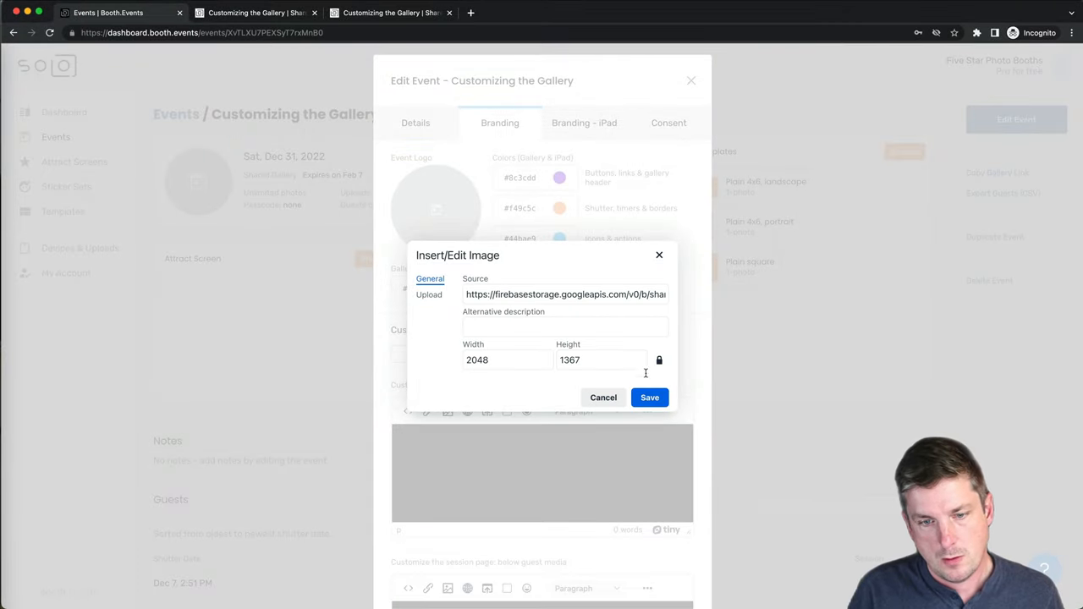
{"action": "left_click", "coordinate": [649, 397]}
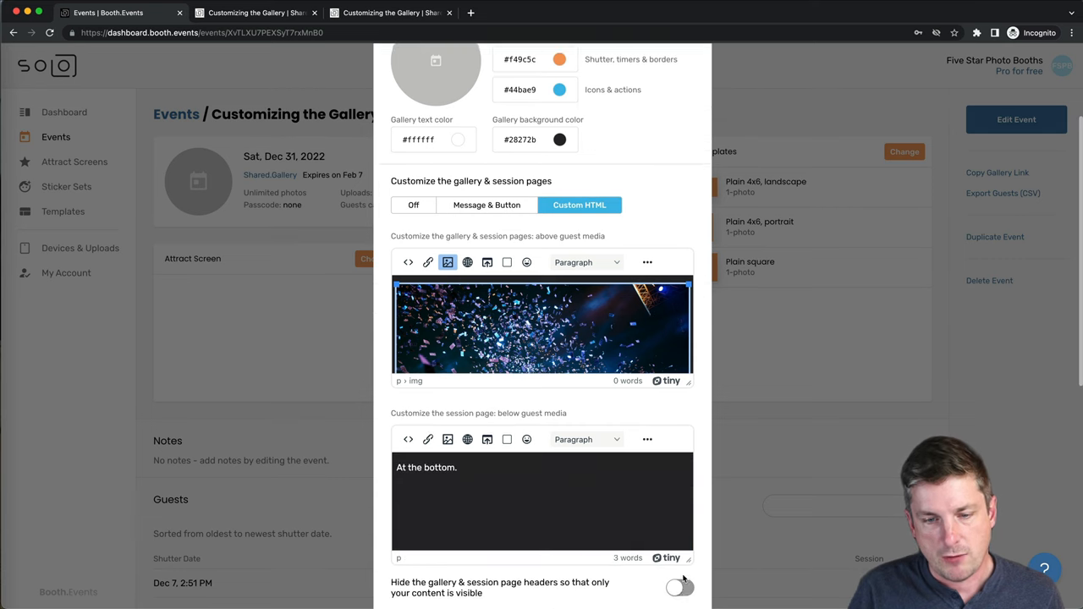
- Scroll the editor to reveal the full party image and its caption
{"action": "scroll", "scroll_direction": "down", "scroll_amount": 3}
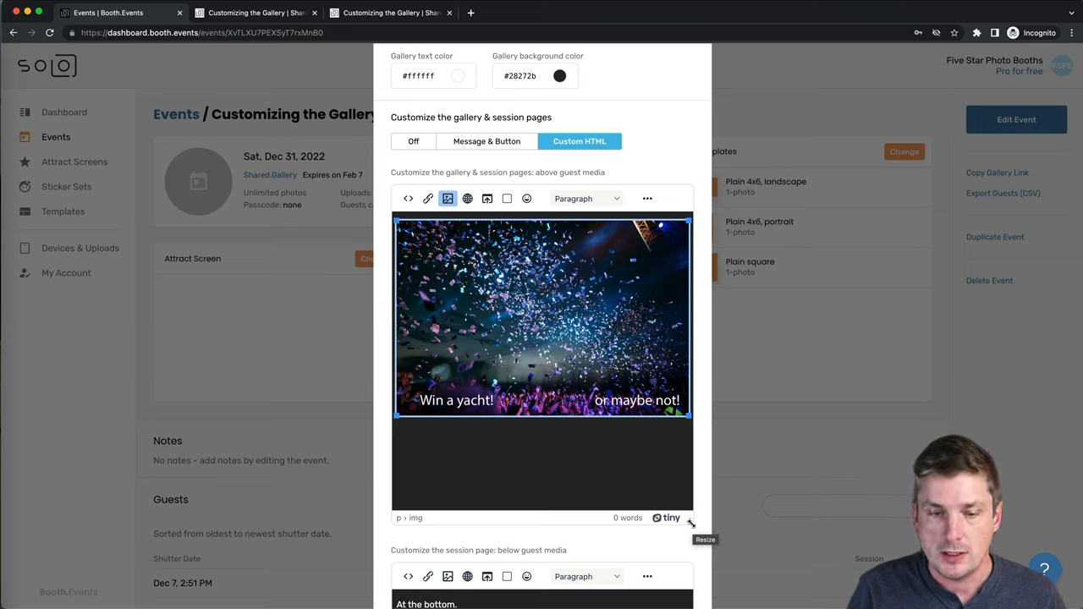
{"action": "mouse_move", "coordinate": [389, 370]}
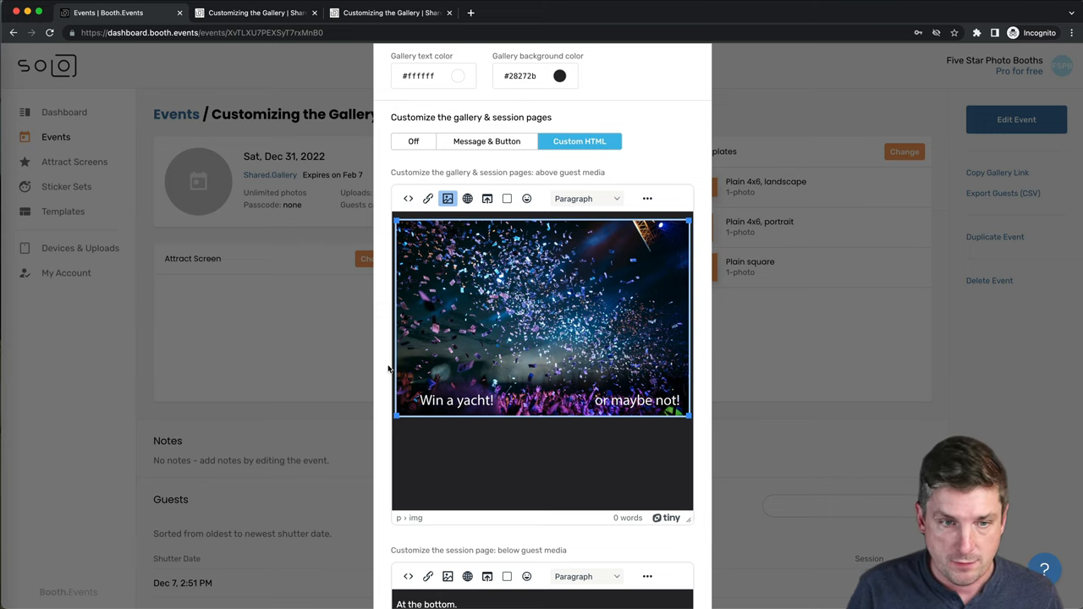
{"action": "mouse_move", "coordinate": [589, 469]}
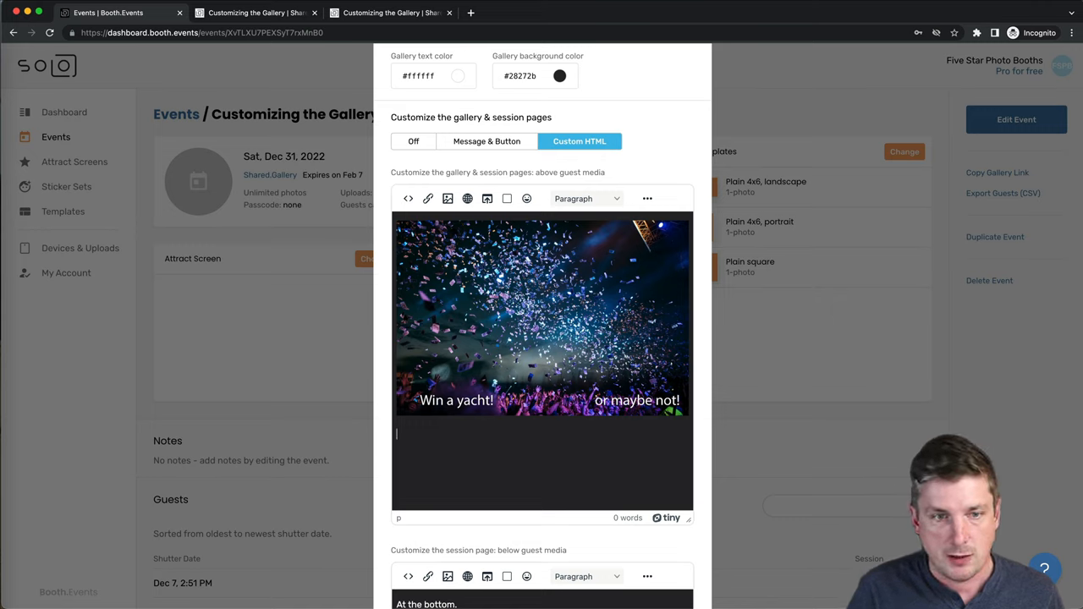
{"action": "mouse_move", "coordinate": [575, 468]}
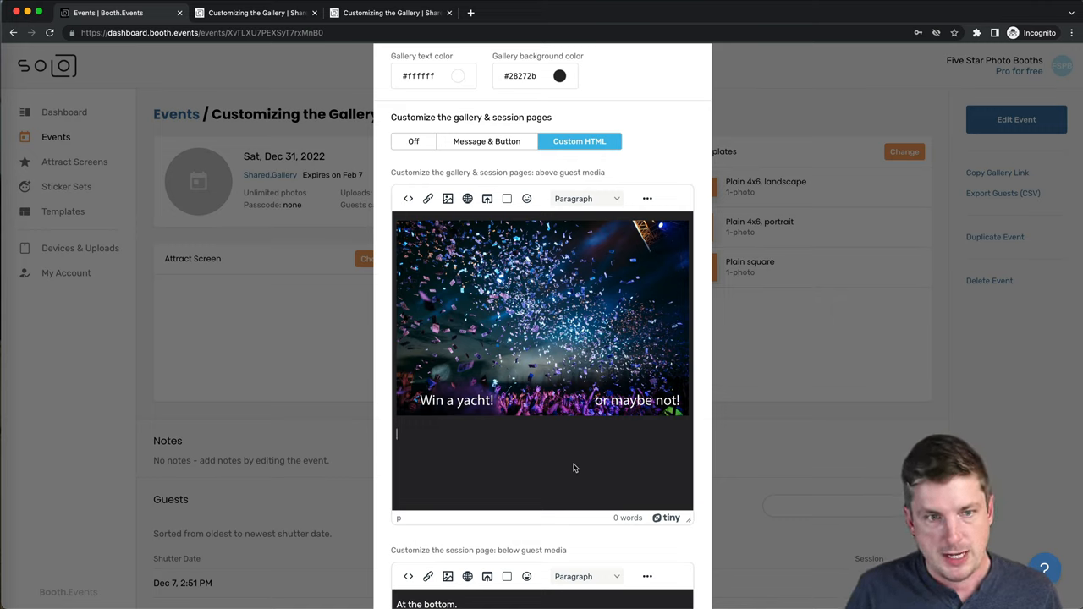
- Type the yacht giveaway paragraph ending 'Follow the instructions to enter the contest.'
{"action": "type", "text": "We"}
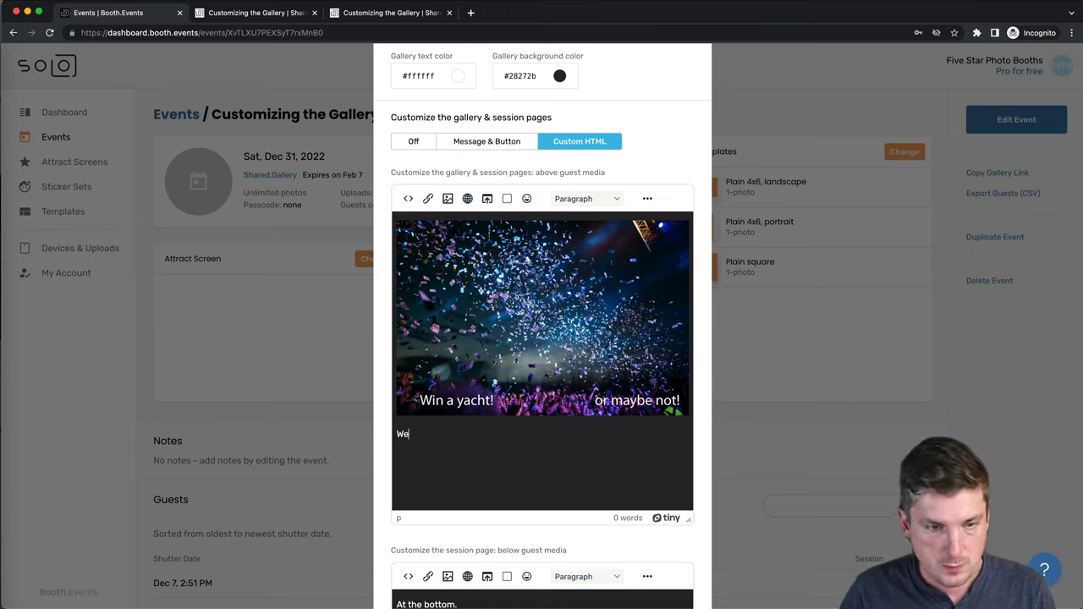
{"action": "type", "text": "are excited to give away a yacht to the lucky winner!"}
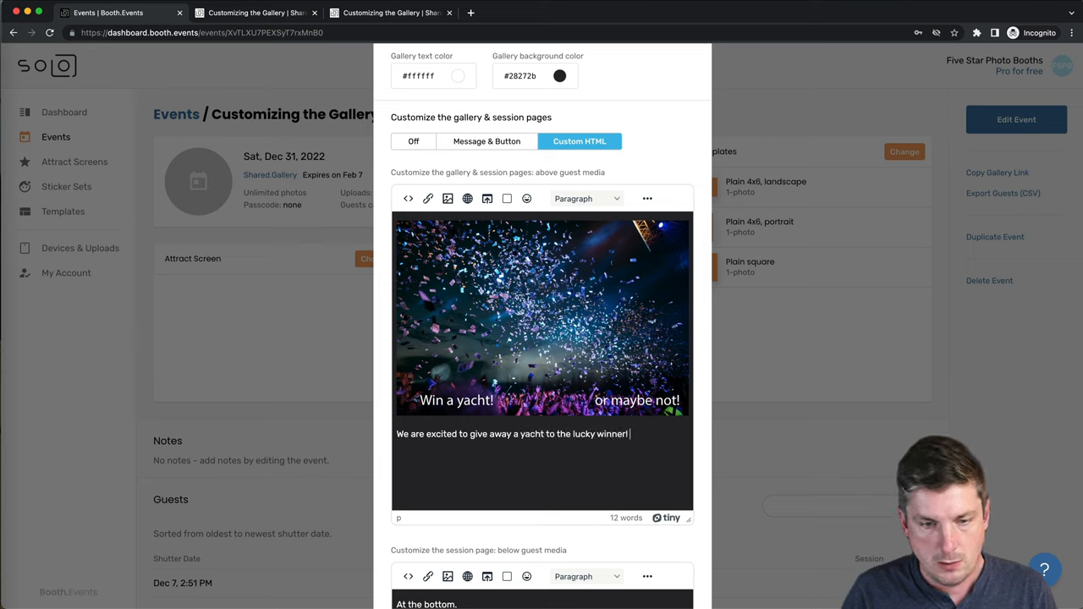
{"action": "type", "text": "Follow the instructions on our website to e"}
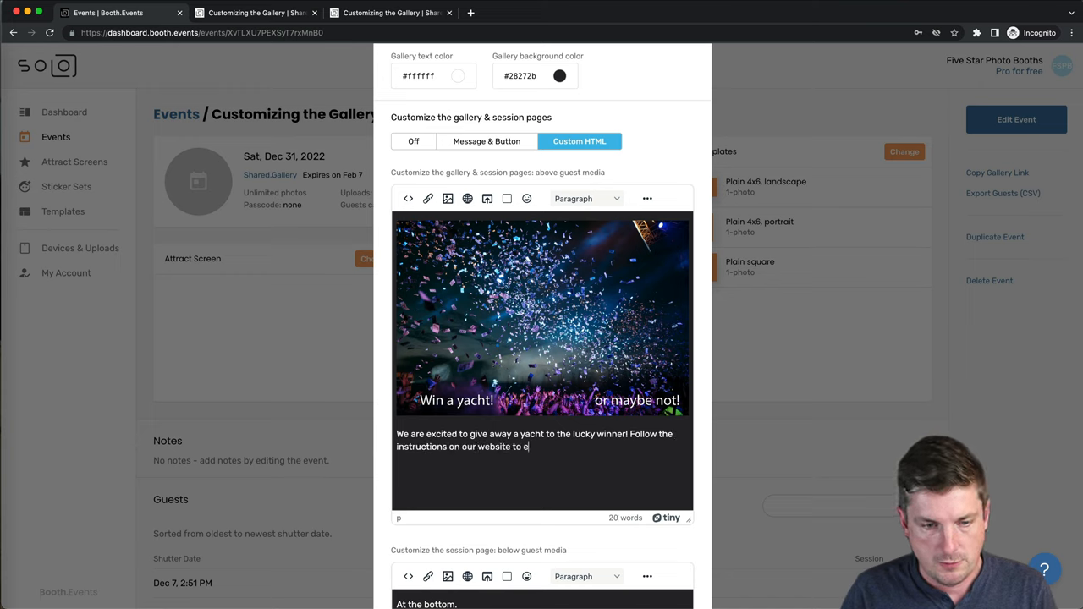
{"action": "type", "text": "nter the contest."}
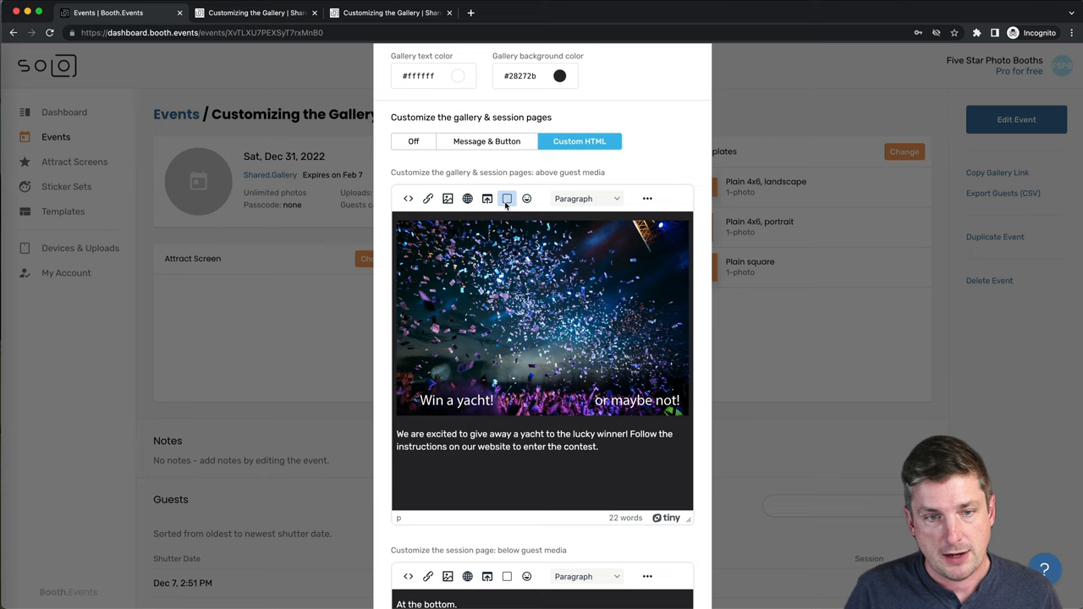
{"action": "mouse_move", "coordinate": [507, 198]}
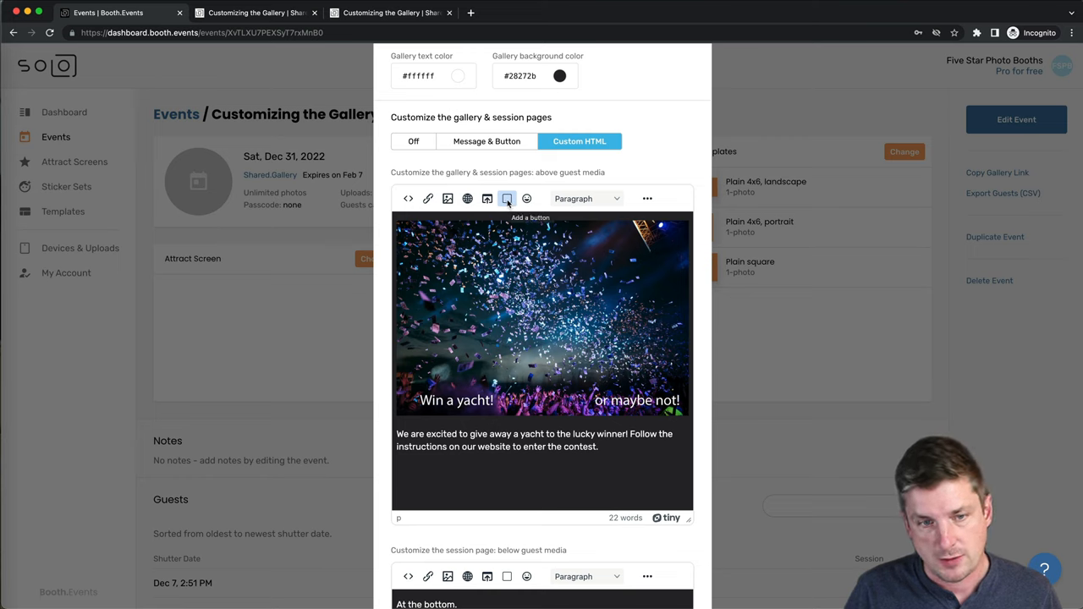
- Insert a button below the contest text and label it 'Visit website'
{"action": "left_click", "coordinate": [507, 198]}
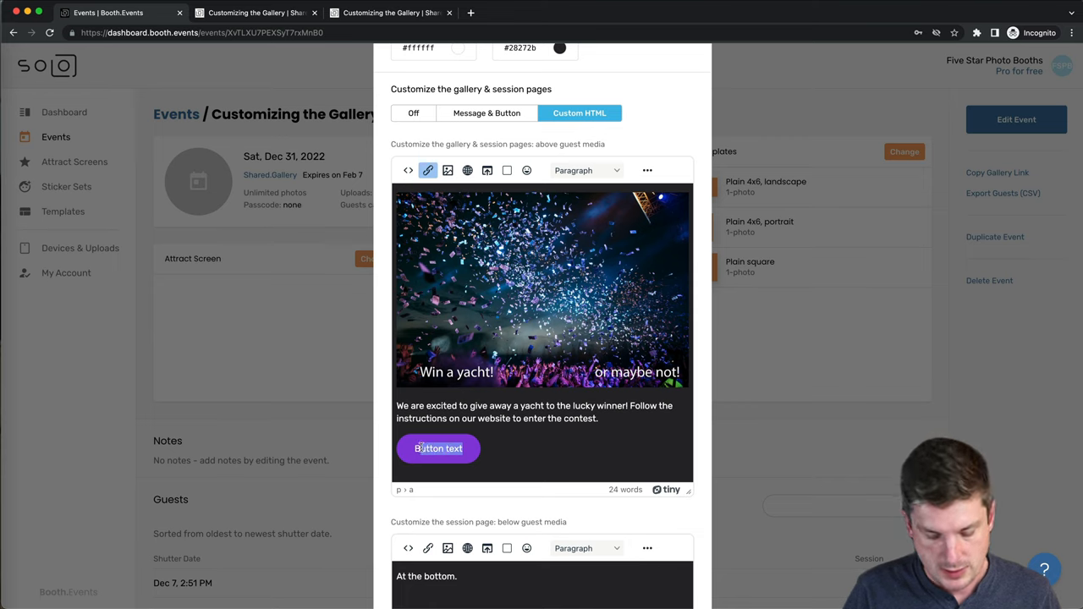
{"action": "type", "text": "Visit website"}
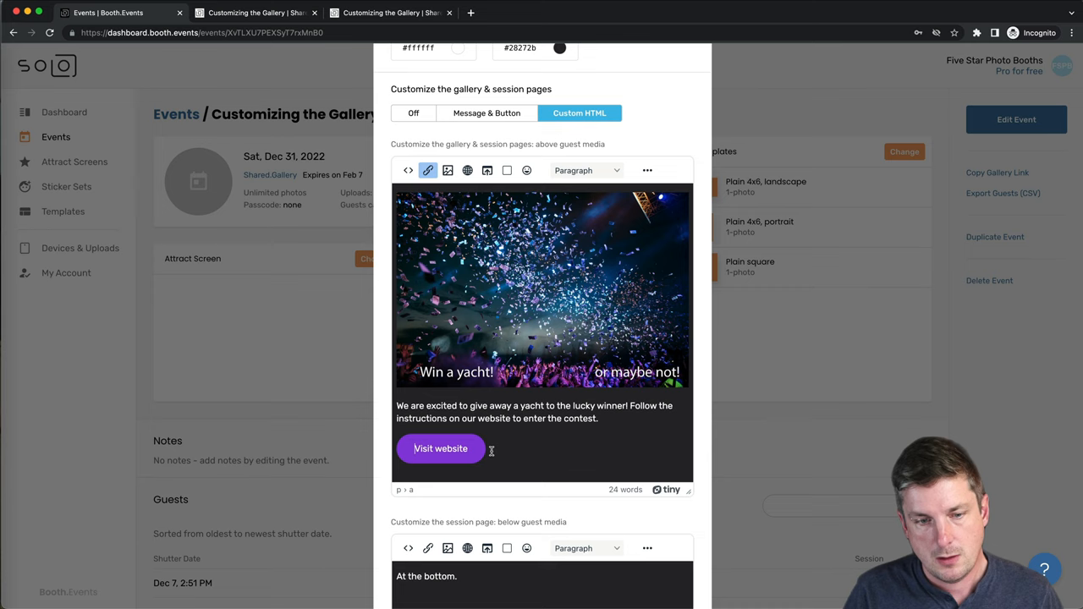
{"action": "mouse_move", "coordinate": [467, 449]}
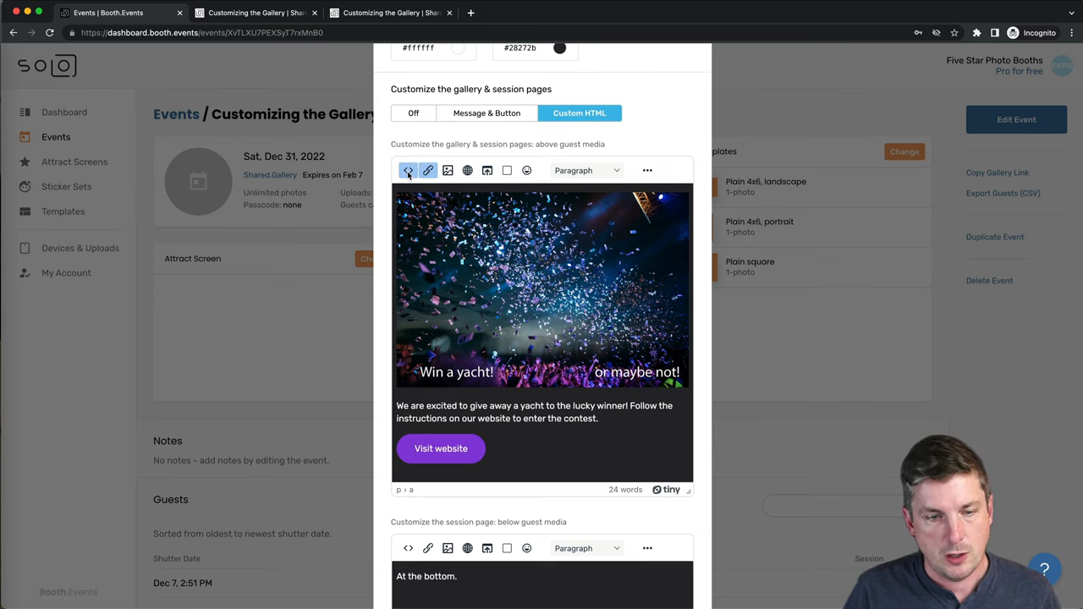
{"action": "left_click", "coordinate": [408, 171]}
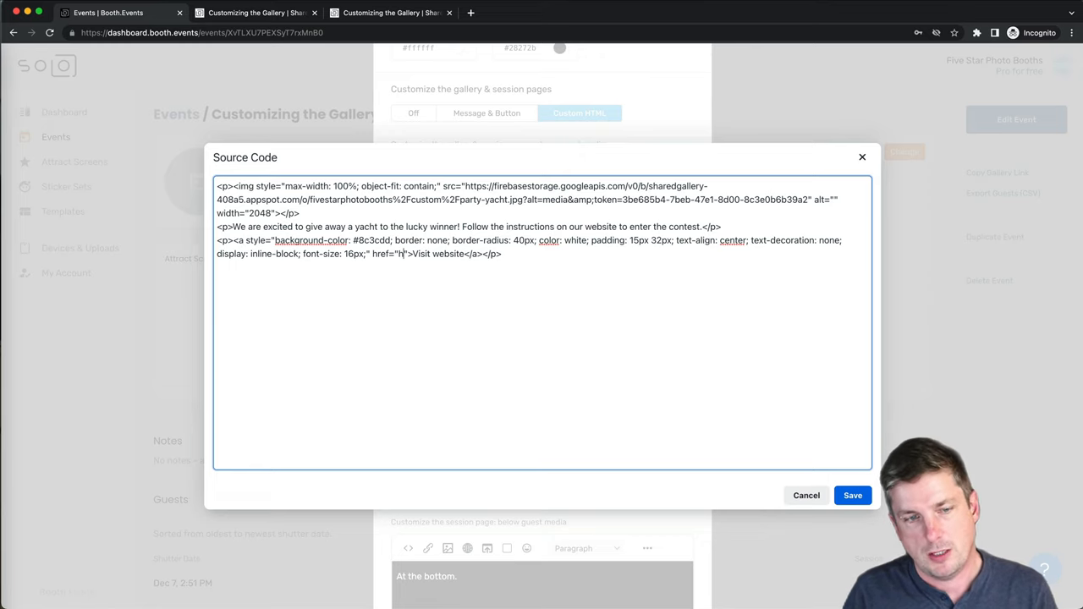
{"action": "type", "text": "ttp://"}
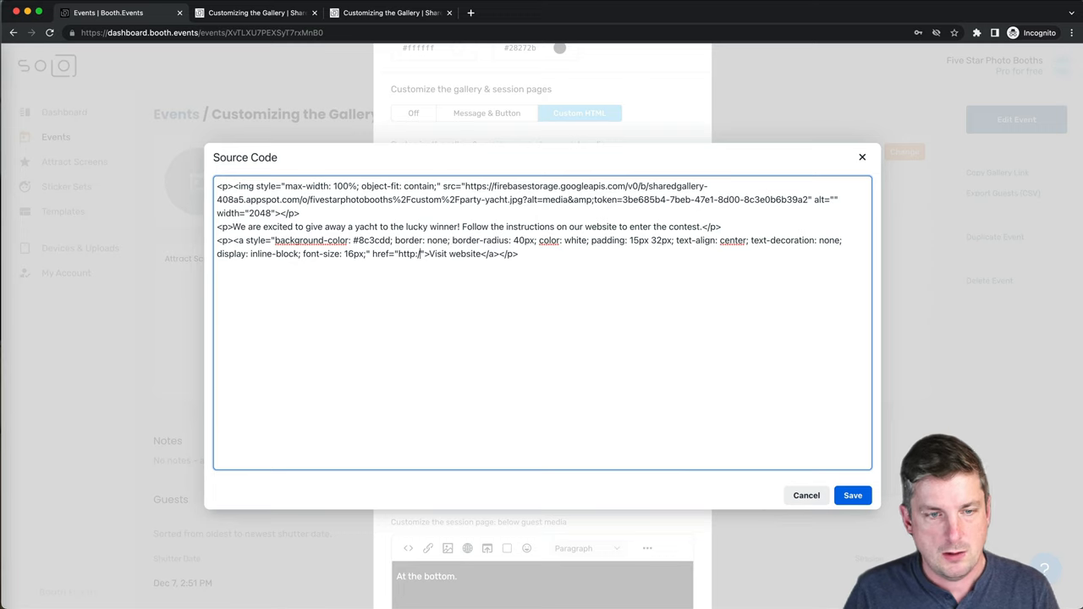
{"action": "type", "text": "google.com"}
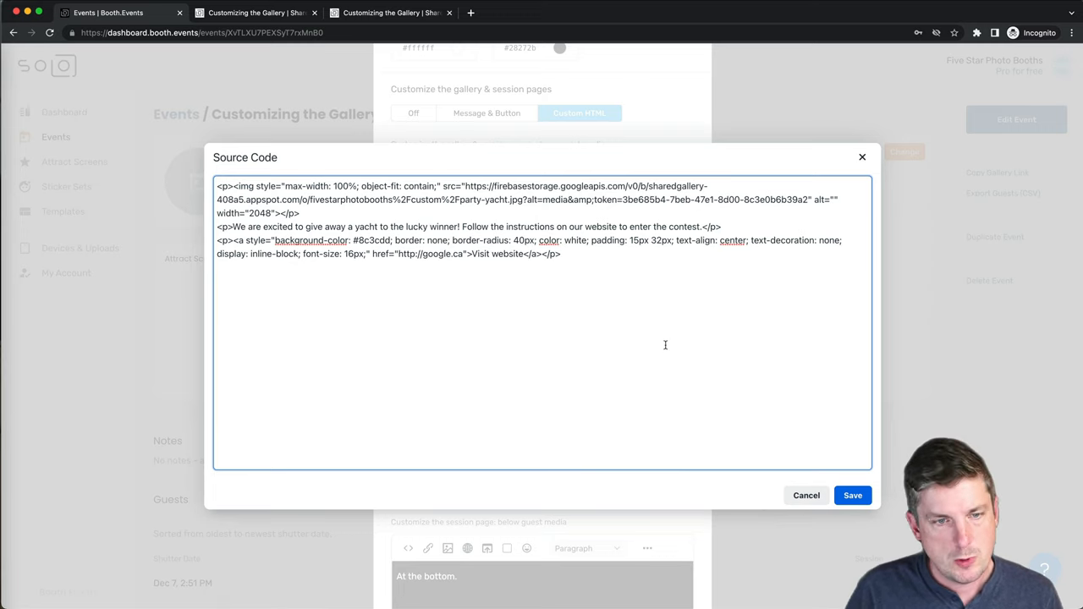
{"action": "left_click", "coordinate": [852, 495]}
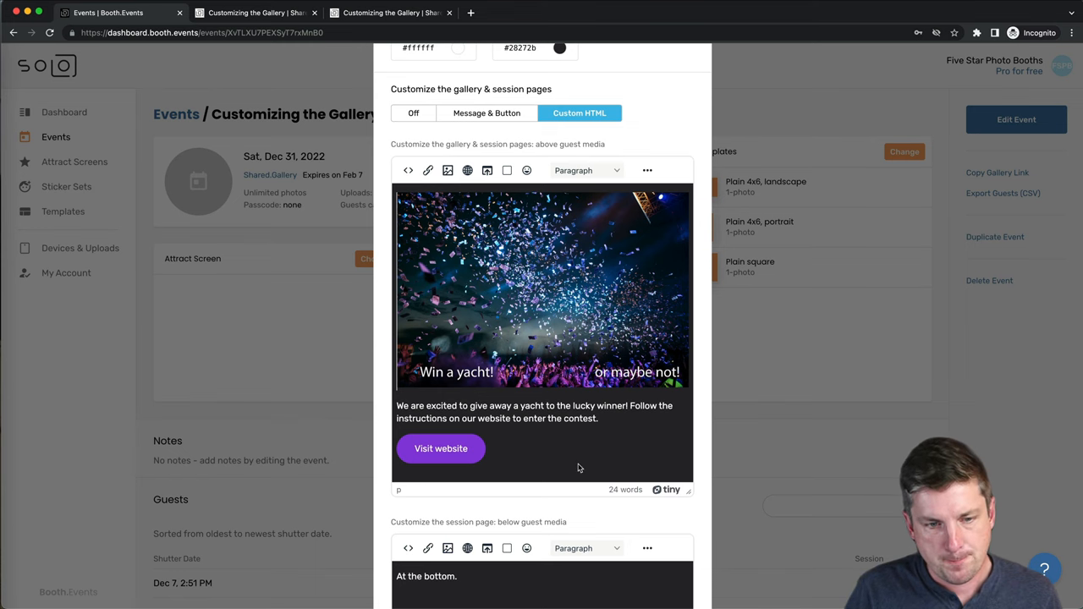
{"action": "mouse_move", "coordinate": [521, 469]}
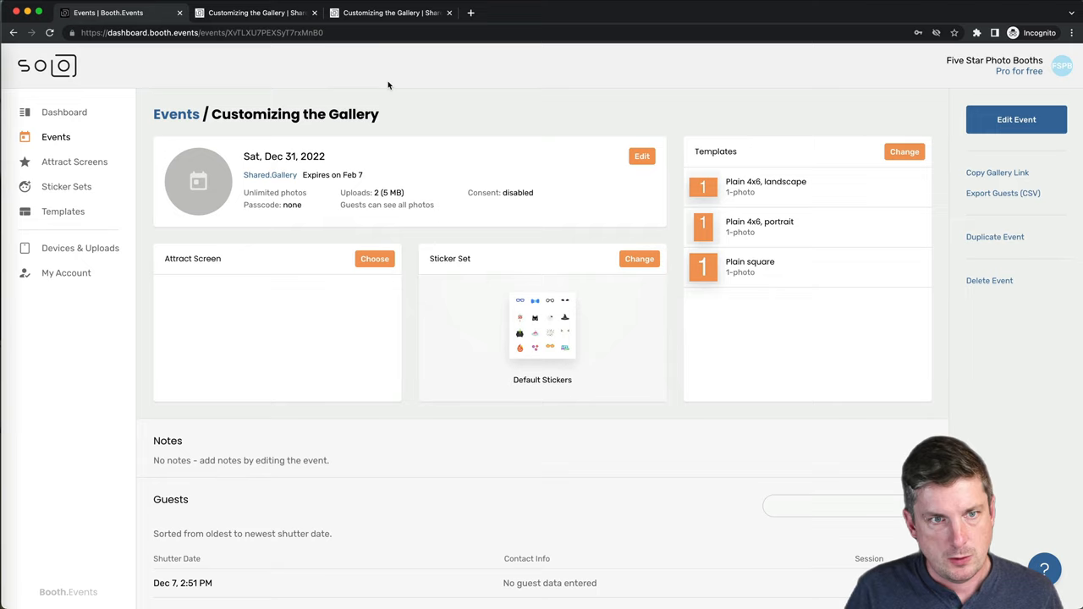
- Test the live gallery's Visit website link, then reopen the event's settings in Booth.Events
{"action": "left_click", "coordinate": [390, 12]}
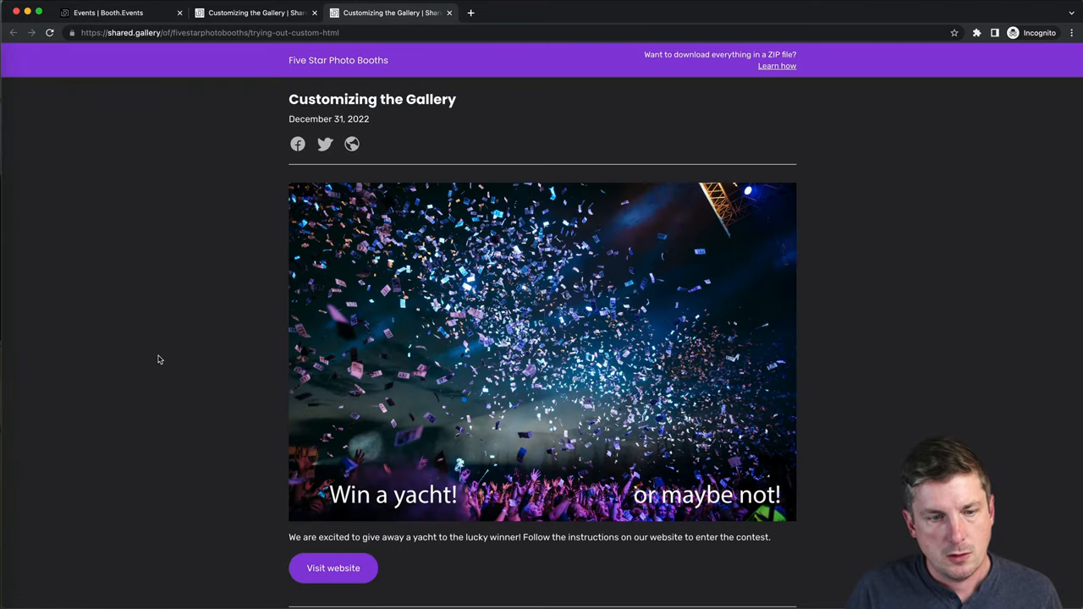
{"action": "scroll", "scroll_direction": "down", "scroll_amount": 3}
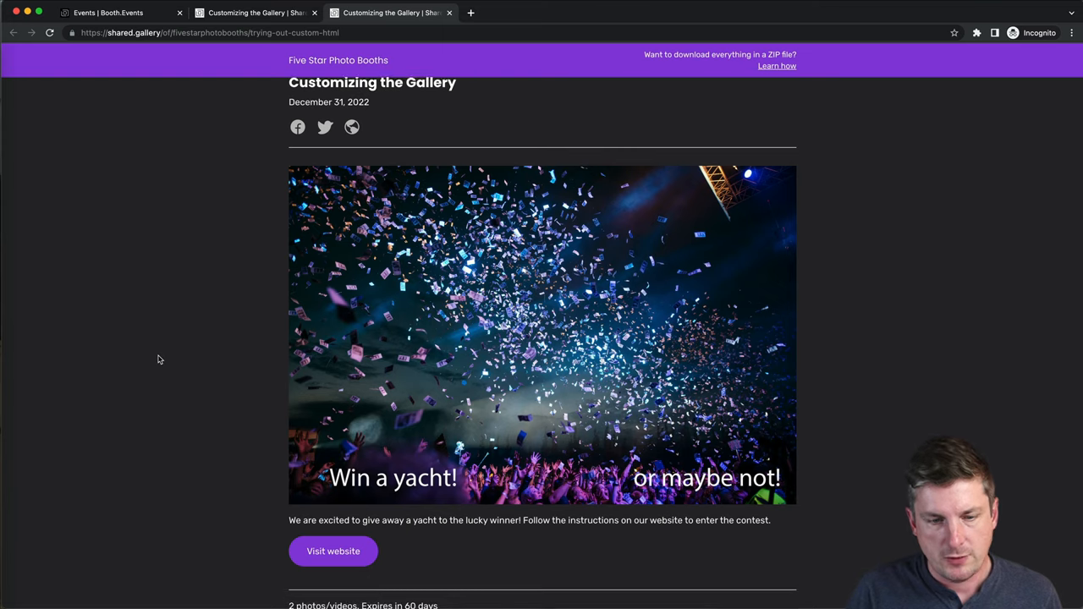
{"action": "scroll", "scroll_direction": "down", "scroll_amount": 3}
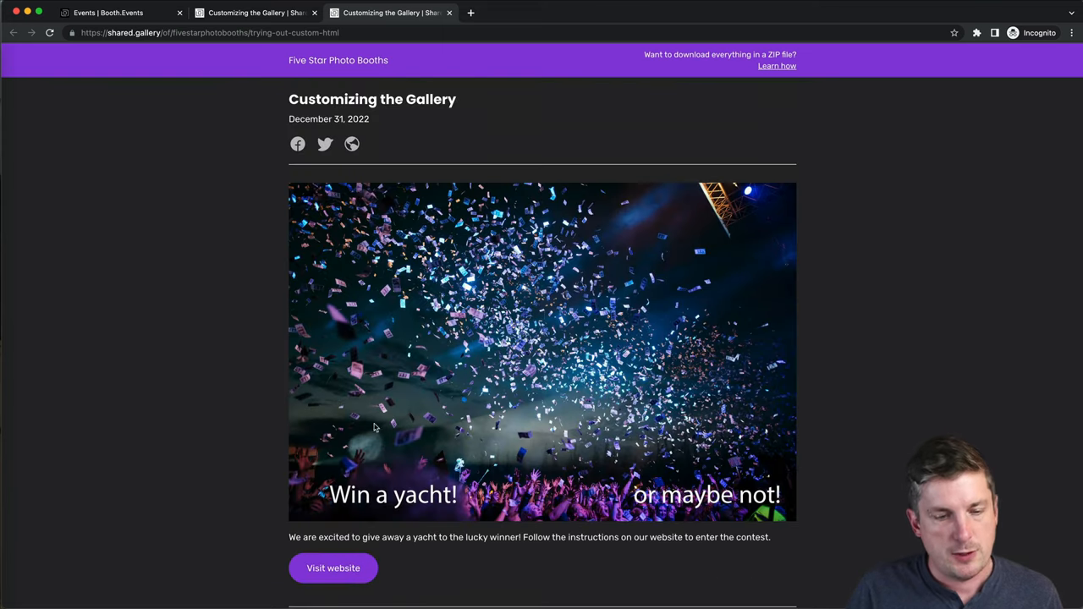
{"action": "scroll", "scroll_direction": "down", "scroll_amount": 3}
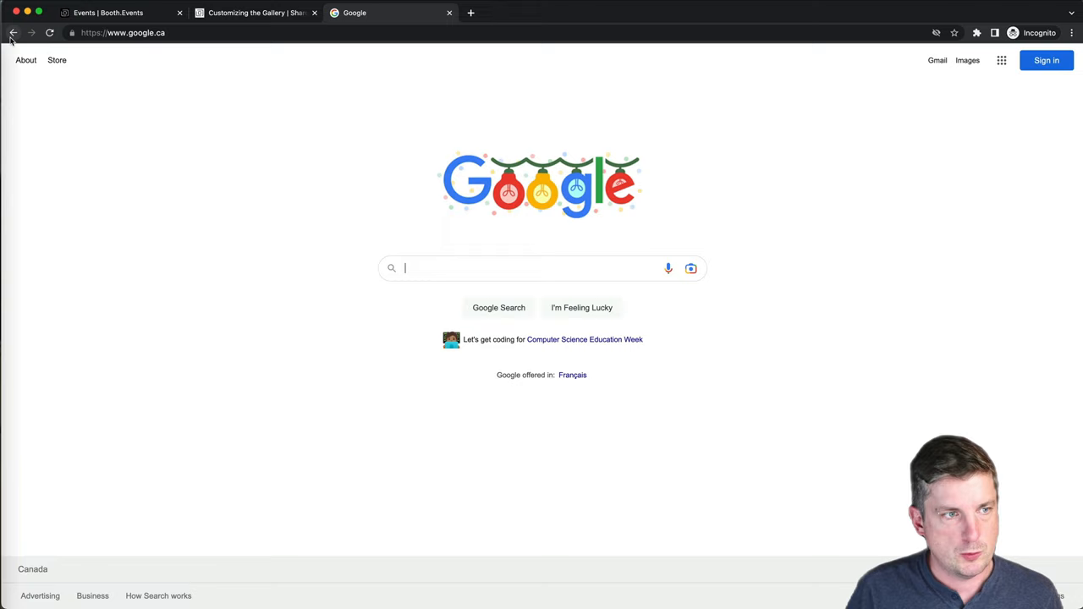
{"action": "left_click", "coordinate": [381, 12]}
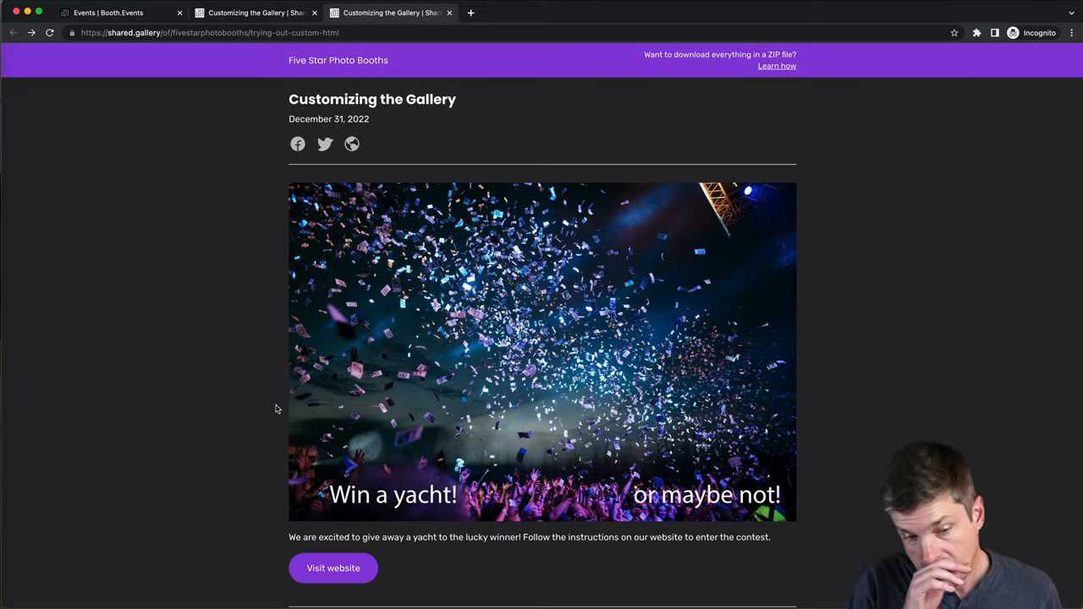
{"action": "scroll", "scroll_direction": "down", "scroll_amount": 3}
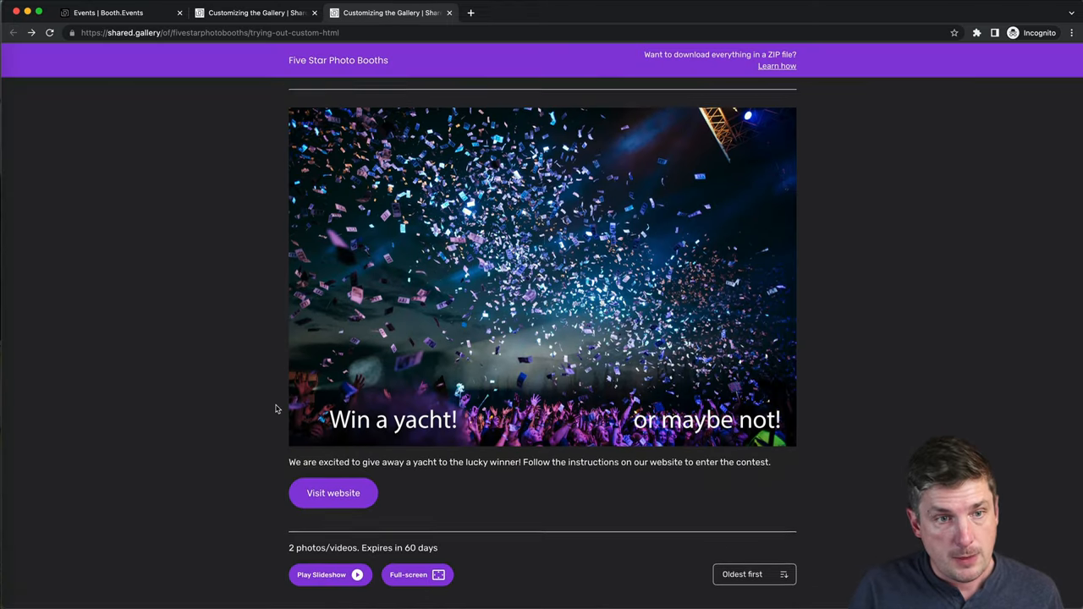
{"action": "left_click", "coordinate": [113, 13]}
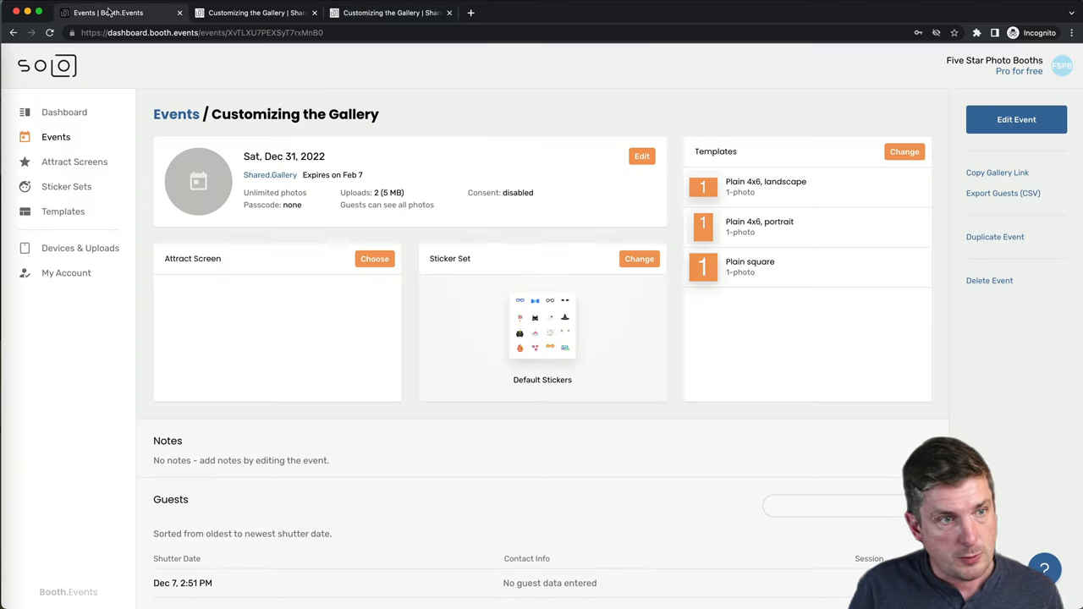
{"action": "left_click", "coordinate": [1017, 120]}
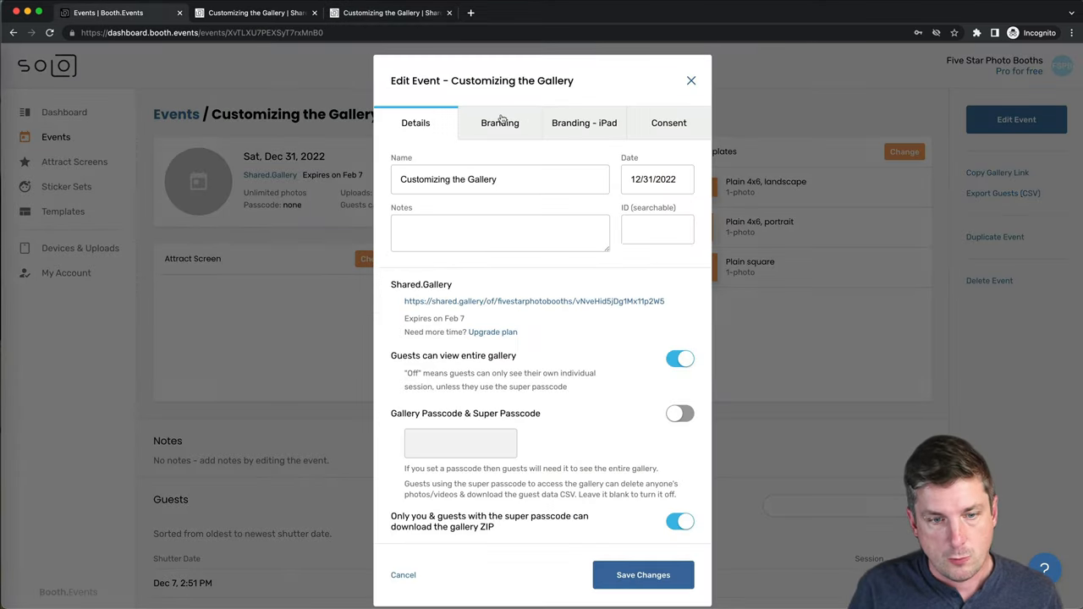
- Reopen the branding settings to review the confetti image, contest text and button, then view the live gallery
{"action": "left_click", "coordinate": [499, 123]}
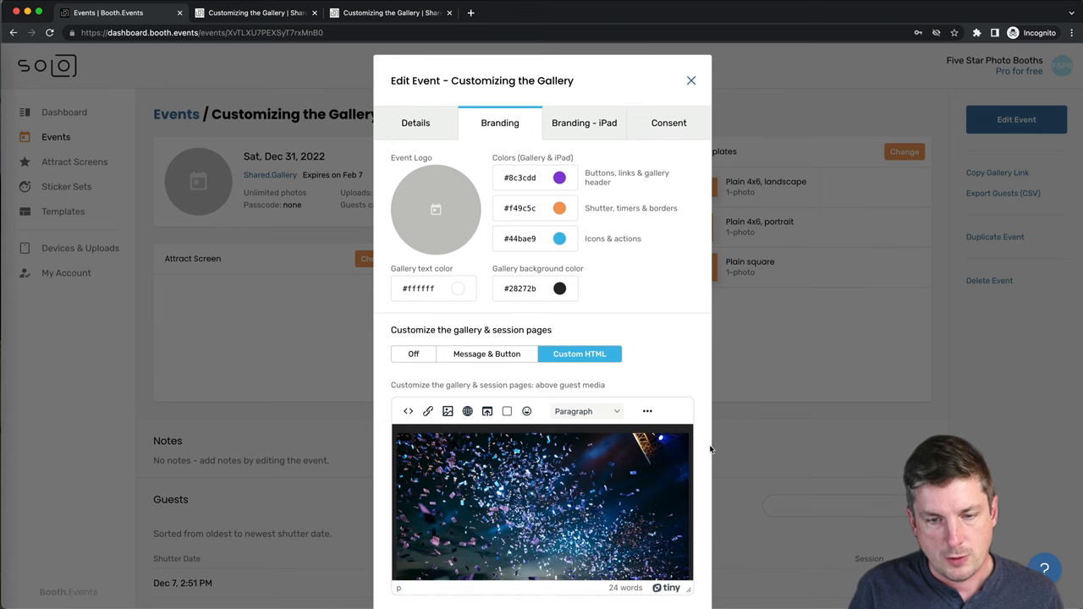
{"action": "scroll", "scroll_direction": "down", "scroll_amount": 3}
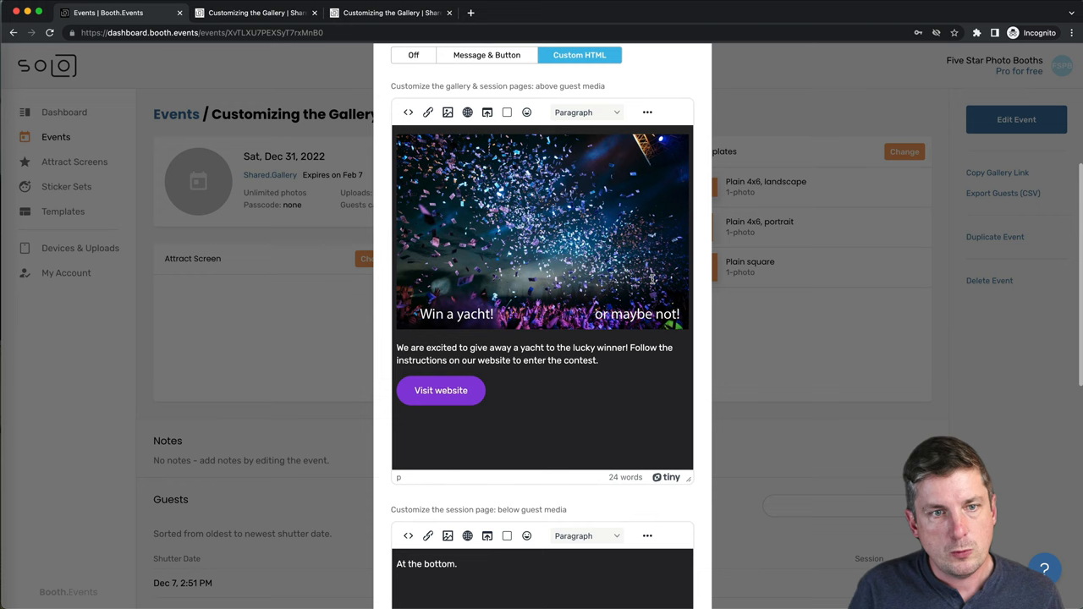
{"action": "left_click", "coordinate": [390, 13]}
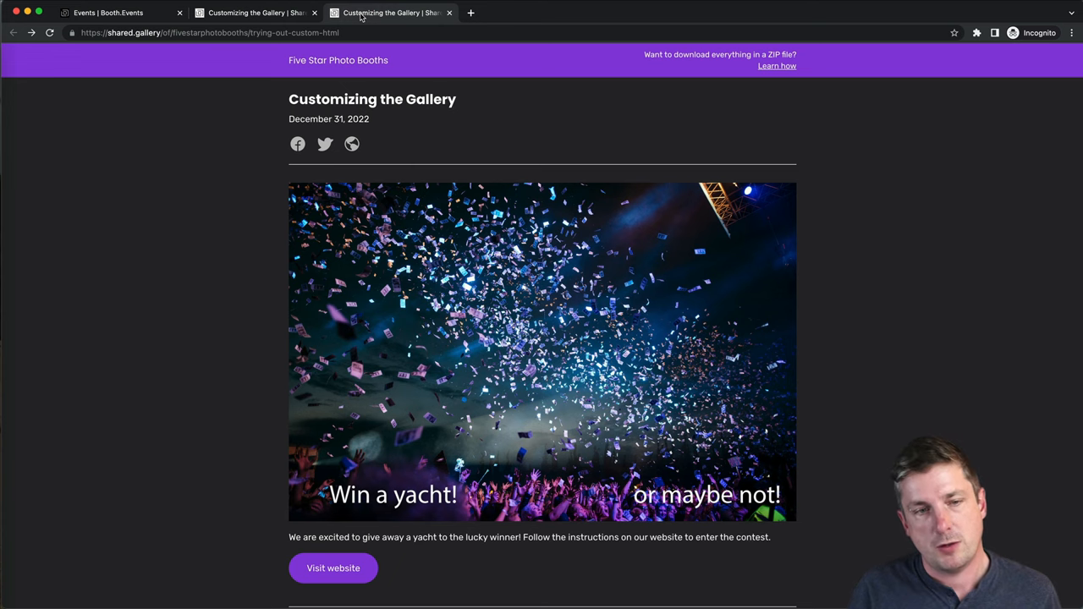
{"action": "mouse_move", "coordinate": [393, 87]}
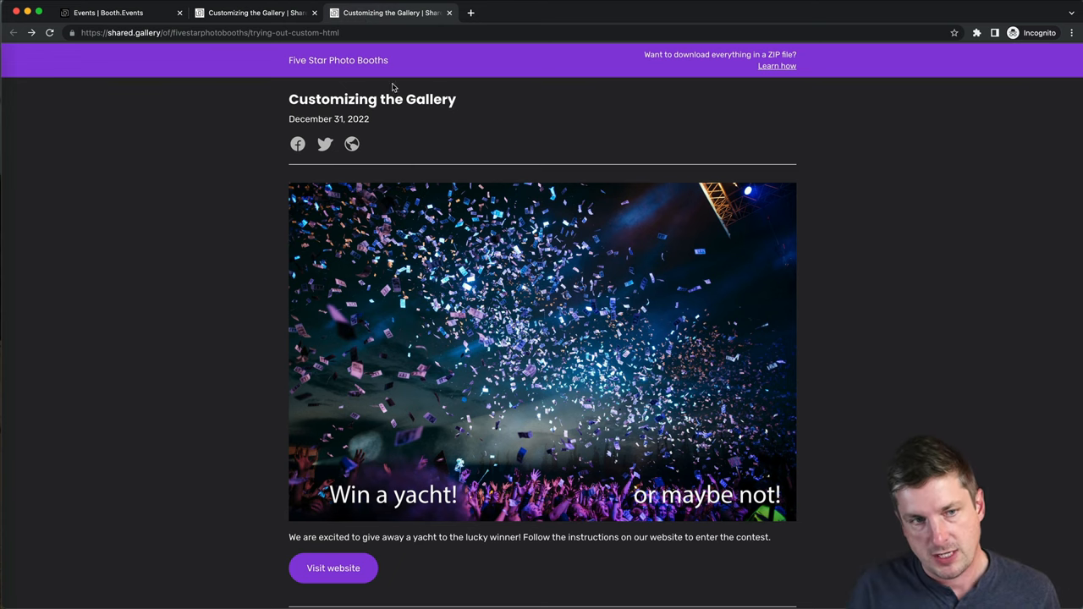
{"action": "mouse_move", "coordinate": [439, 124]}
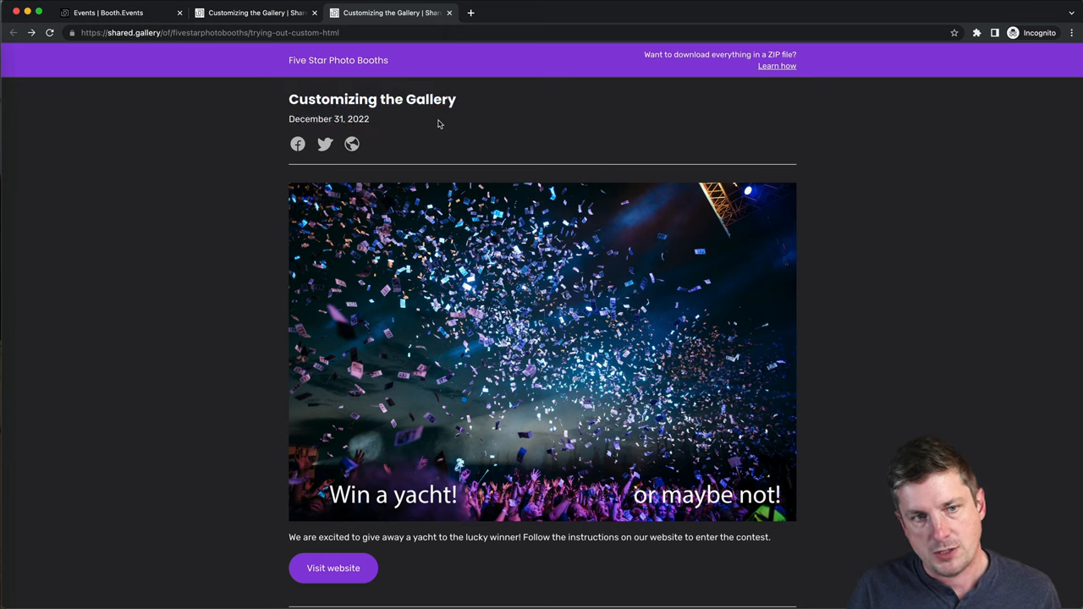
{"action": "mouse_move", "coordinate": [364, 98]}
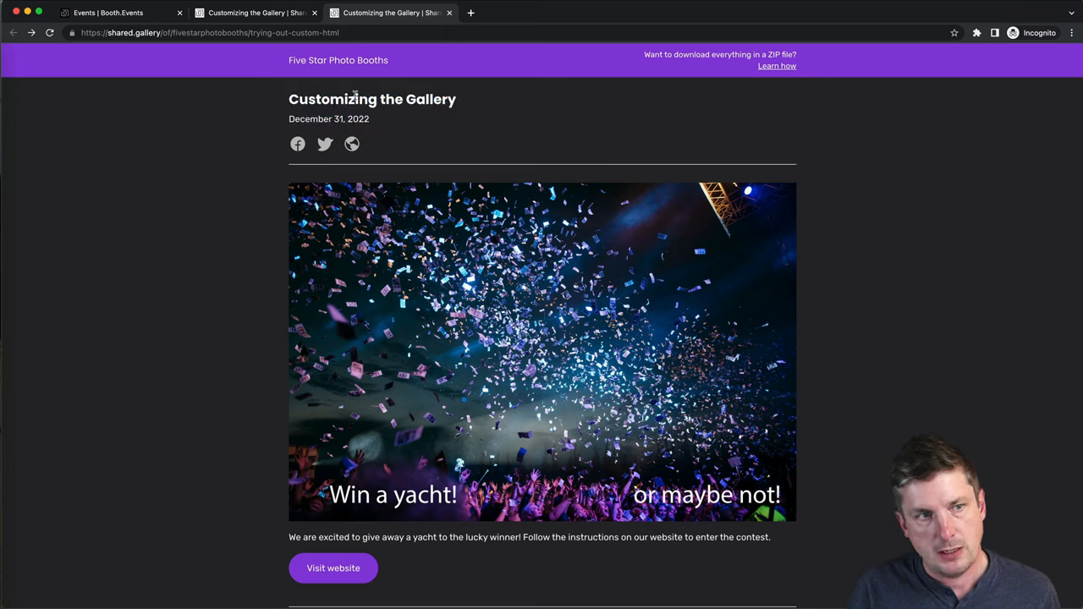
- Highlight the date in the live gallery's default header beside the title and share icons
{"action": "left_click_drag", "start_coordinate": [301, 119], "coordinate": [369, 118]}
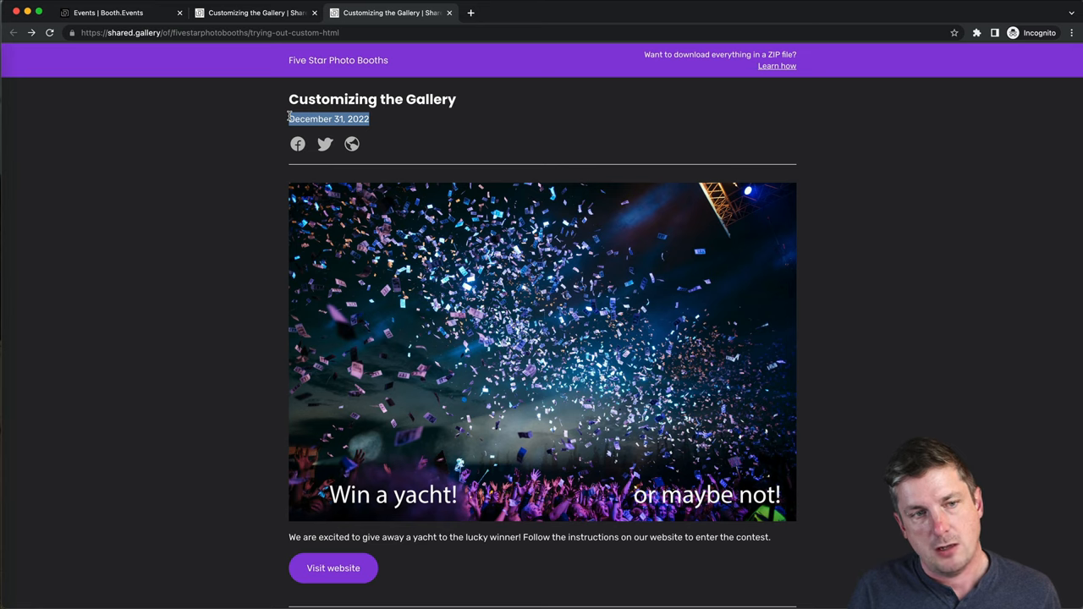
{"action": "mouse_move", "coordinate": [351, 146]}
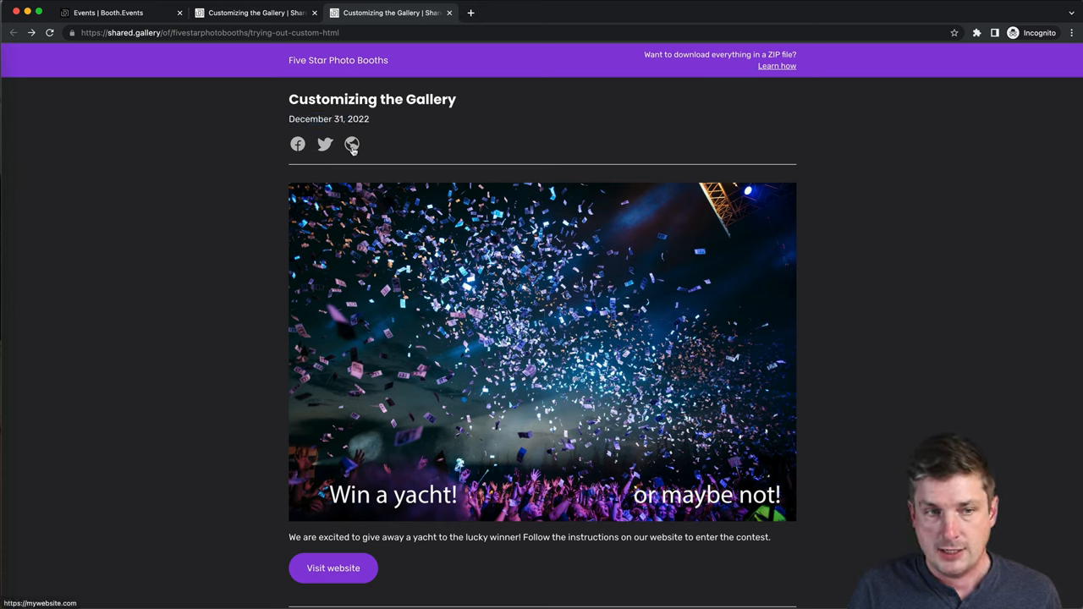
{"action": "mouse_move", "coordinate": [402, 164]}
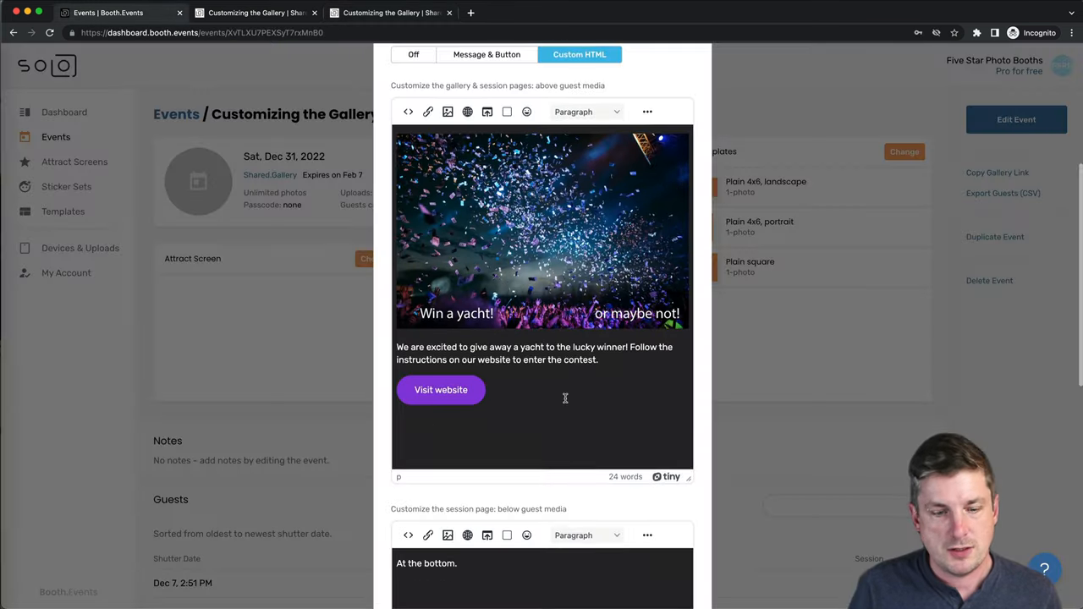
- Turn on 'Hide the gallery & session page headers' in the Customize dialog
{"action": "scroll", "scroll_direction": "down", "scroll_amount": 3}
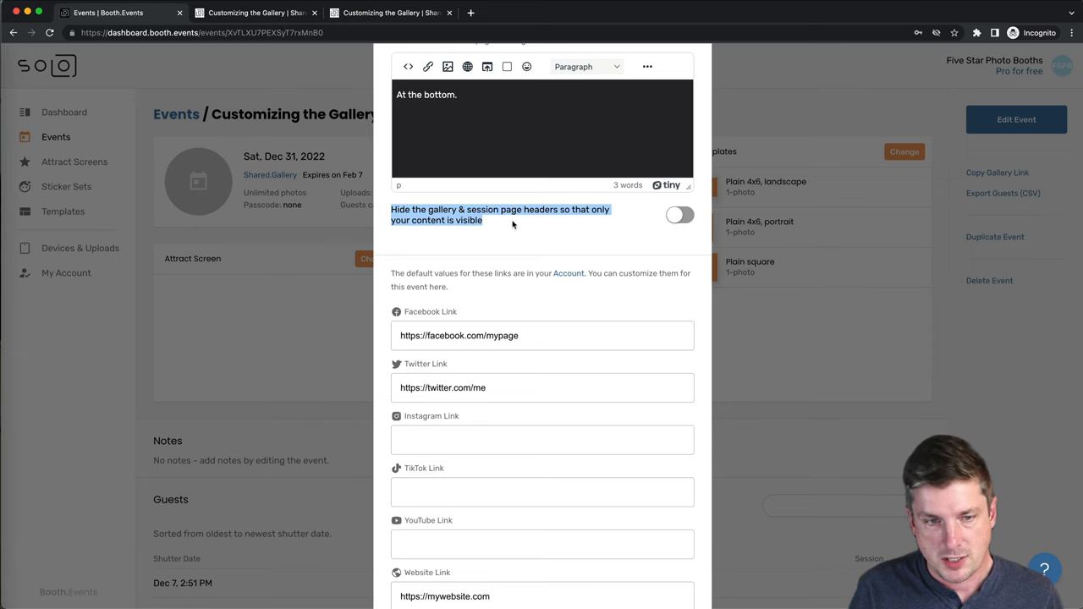
{"action": "left_click", "coordinate": [678, 215]}
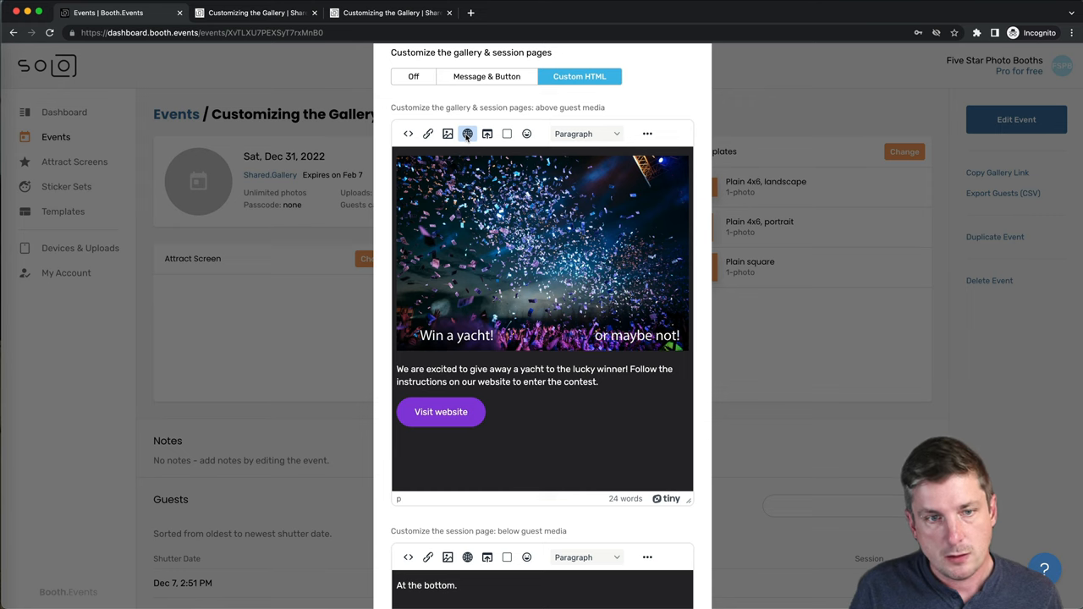
- Insert Facebook, Twitter and website icons under Visit website and remove the auto-generated social links note
{"action": "left_click", "coordinate": [468, 134]}
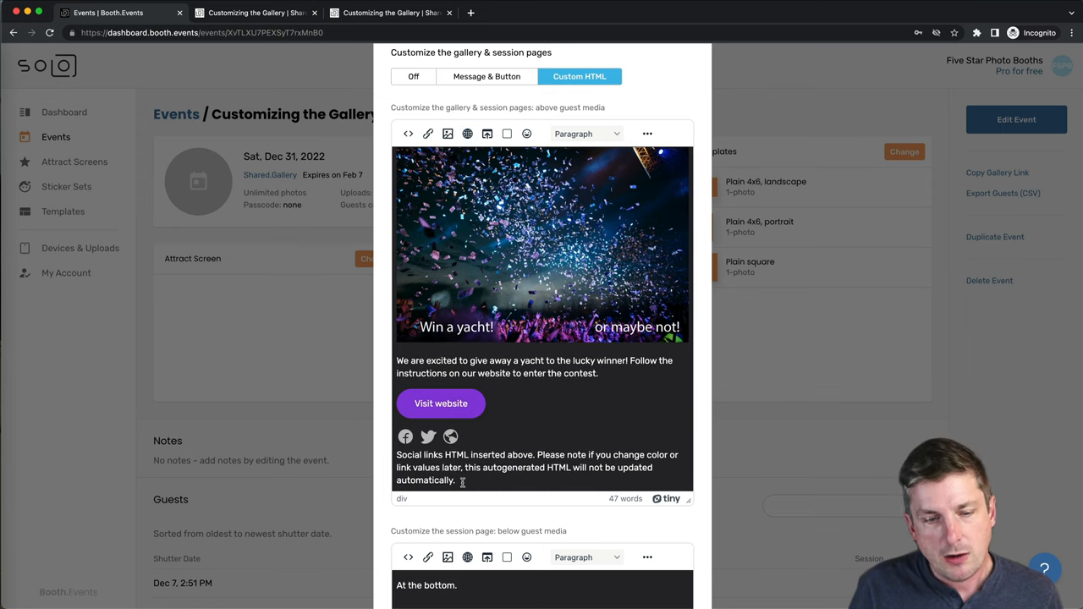
{"action": "left_click_drag", "start_coordinate": [396, 455], "coordinate": [454, 480]}
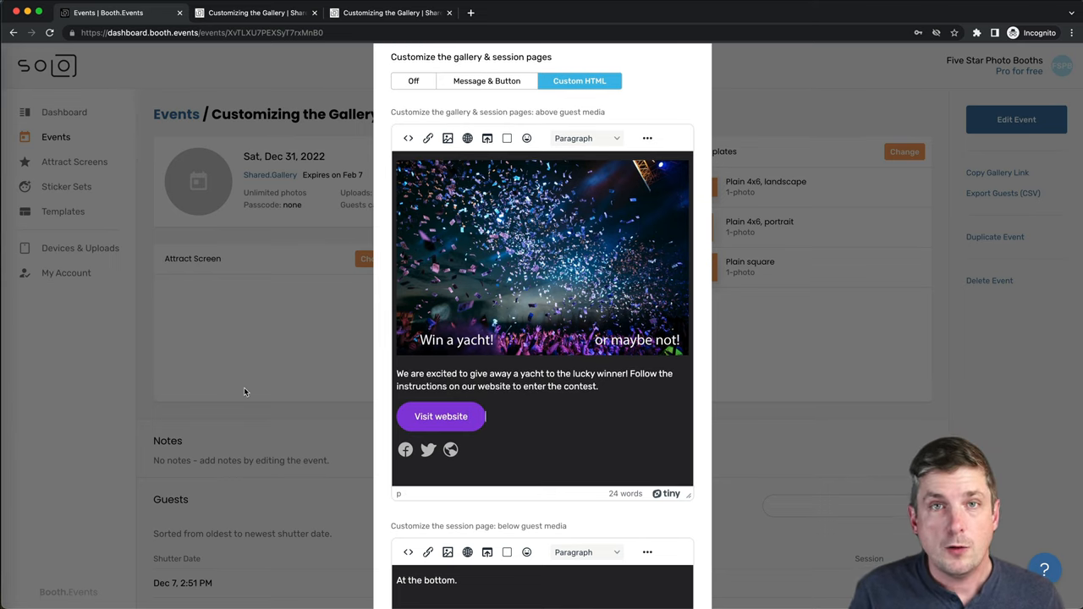
{"action": "left_click", "coordinate": [254, 12]}
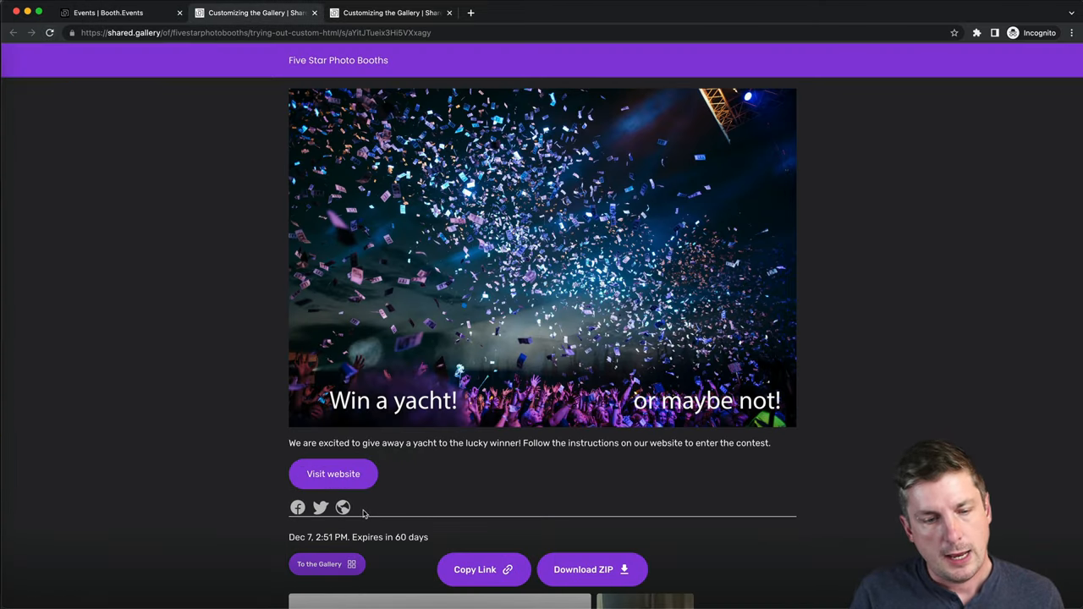
{"action": "mouse_move", "coordinate": [297, 508]}
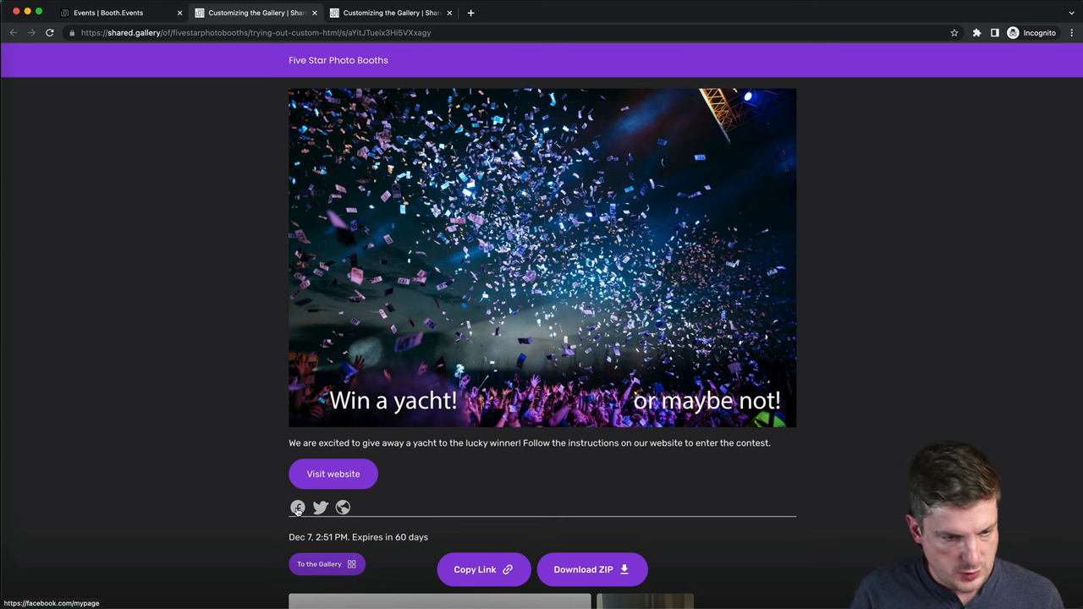
{"action": "mouse_move", "coordinate": [297, 508]}
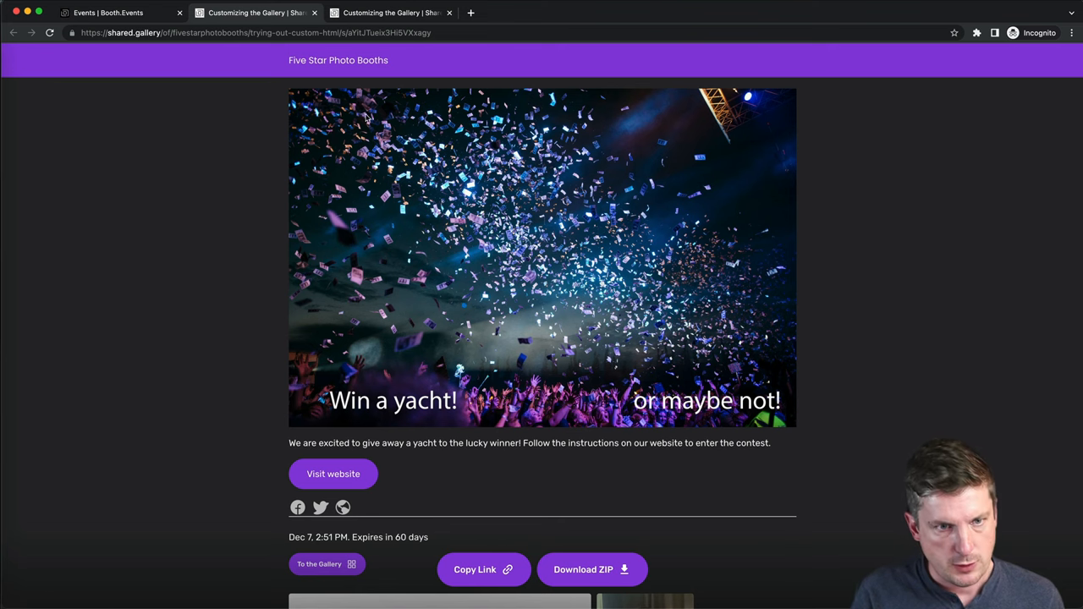
{"action": "mouse_move", "coordinate": [767, 85]}
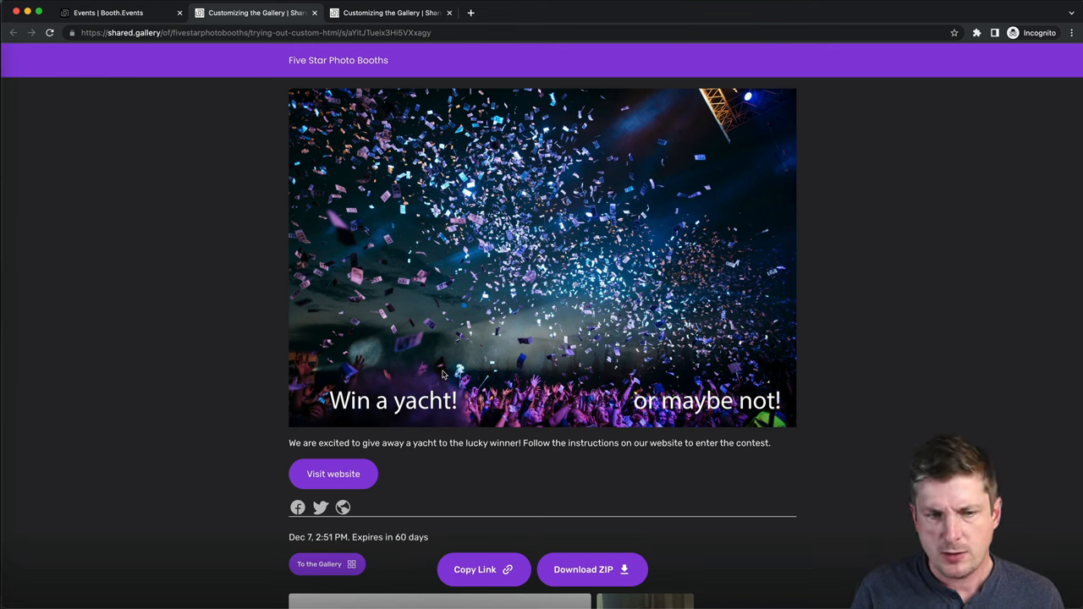
- Check the header-free session page with its social icons, then return to the custom HTML editor
{"action": "left_click", "coordinate": [118, 15]}
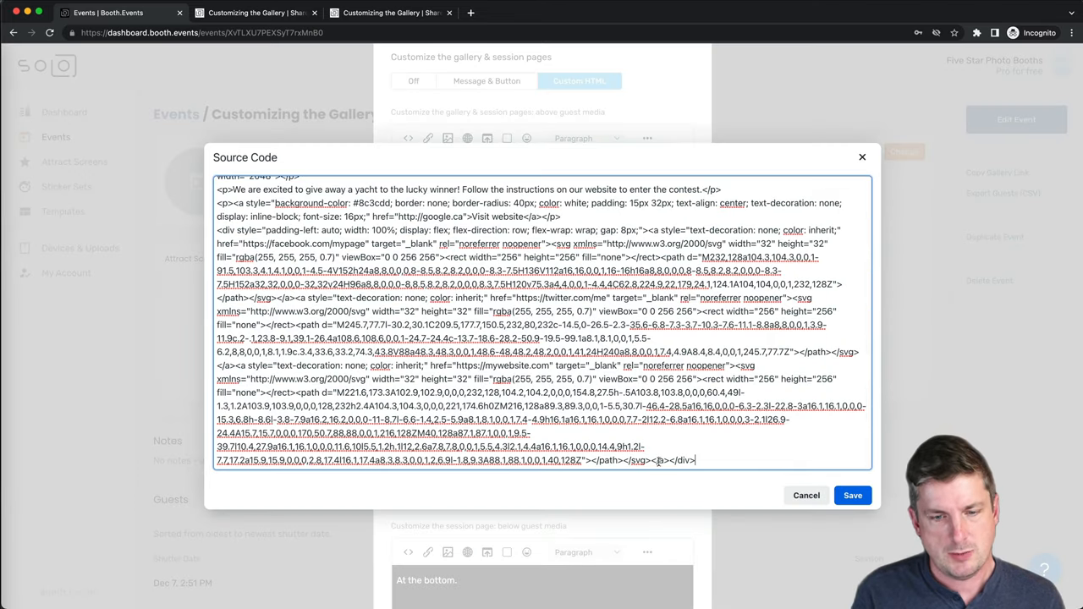
- Add an empty <p></p> paragraph after the social icons div in the HTML source
{"action": "type", "text": "Mo"}
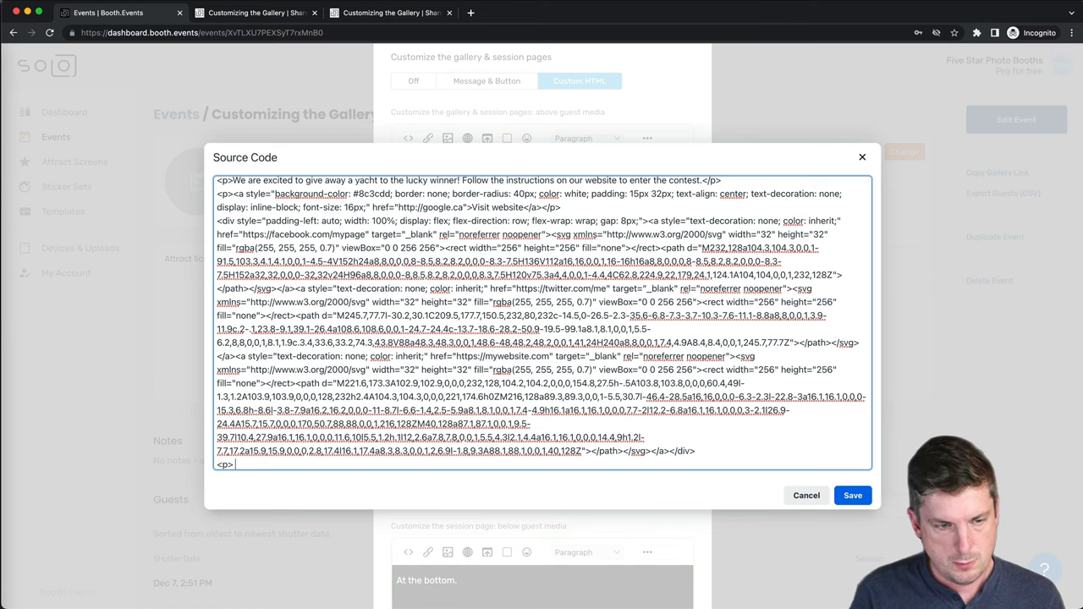
{"action": "type", "text": "</p>"}
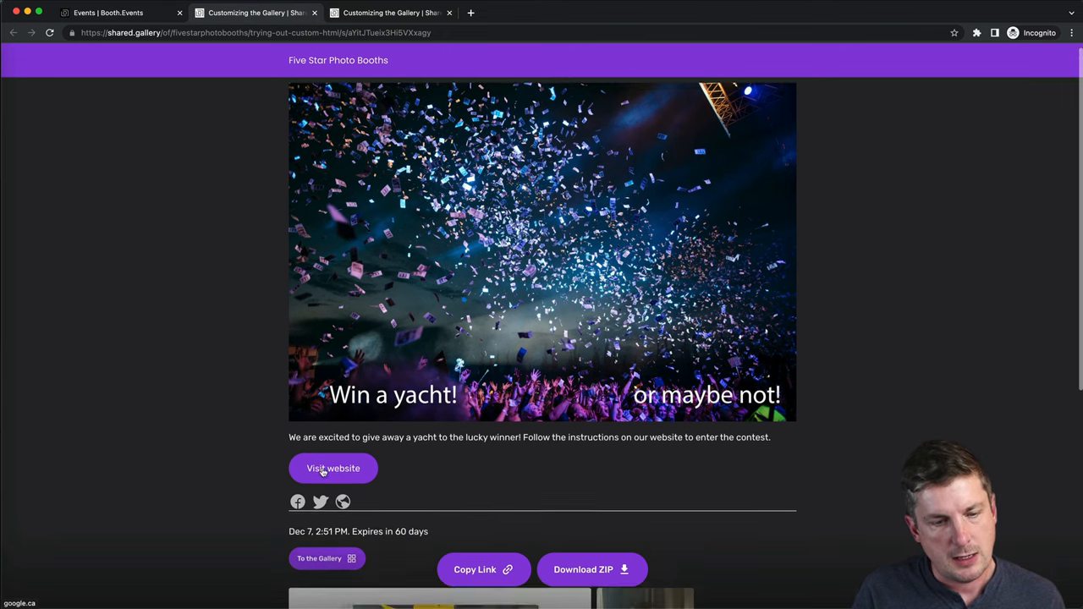
- Scroll the live page to check the Visit website and gallery link targets, then return to the editor
{"action": "scroll", "scroll_direction": "down", "scroll_amount": 3}
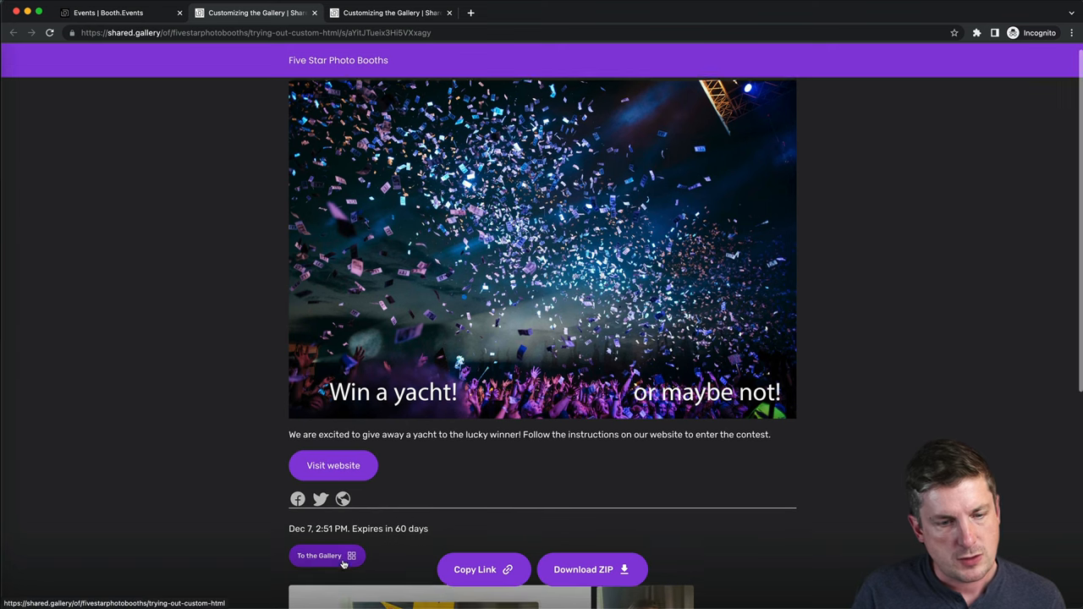
{"action": "scroll", "scroll_direction": "down", "scroll_amount": 3}
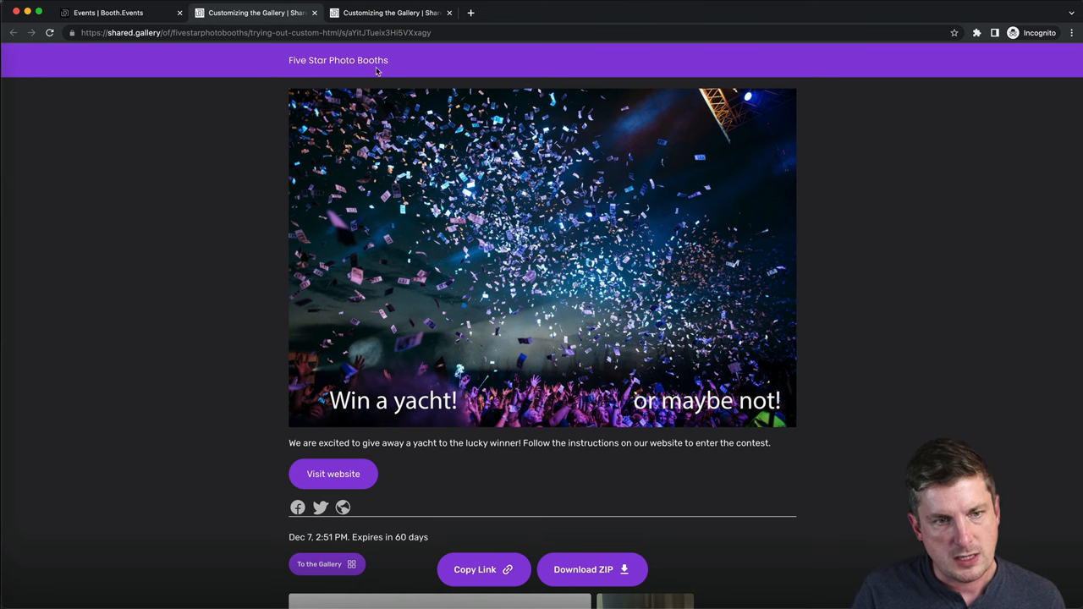
{"action": "left_click", "coordinate": [119, 13]}
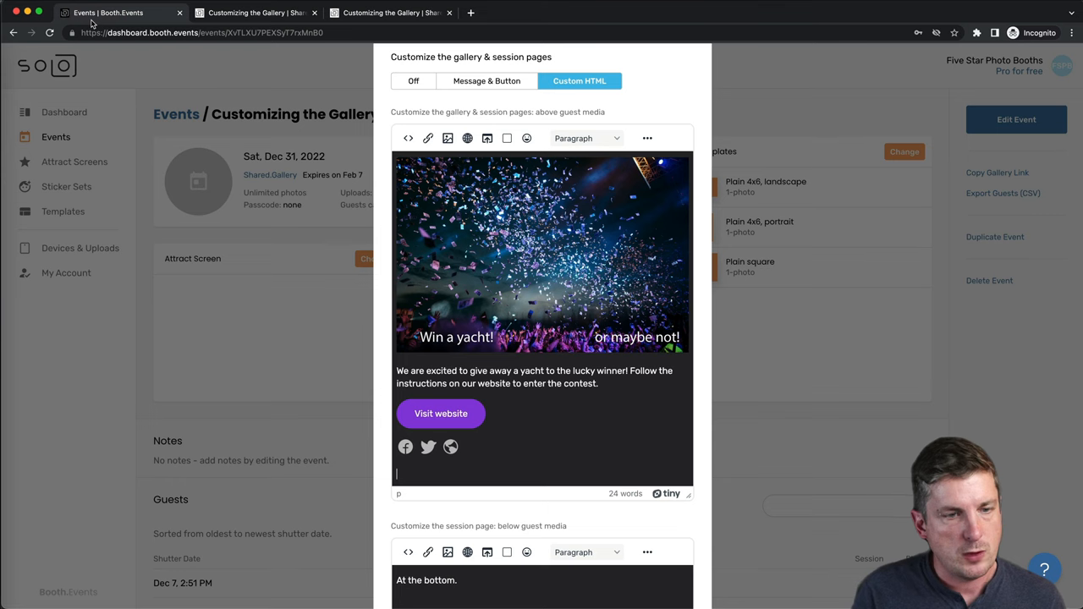
{"action": "mouse_move", "coordinate": [542, 363]}
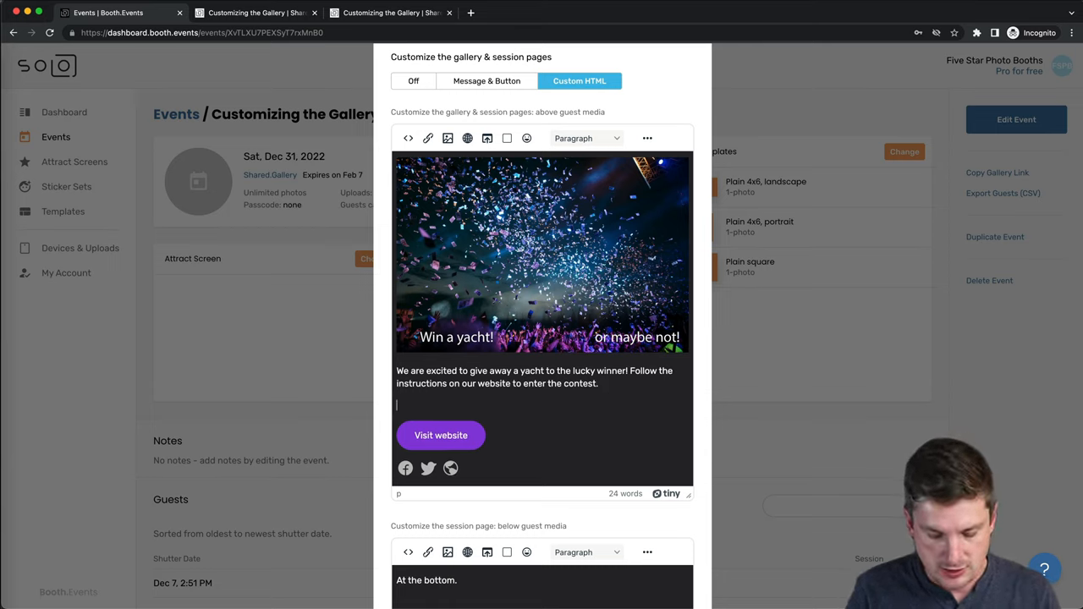
- Type 'Want to see all the other photos too? Click here:' above the Visit website button
{"action": "type", "text": "Want to see"}
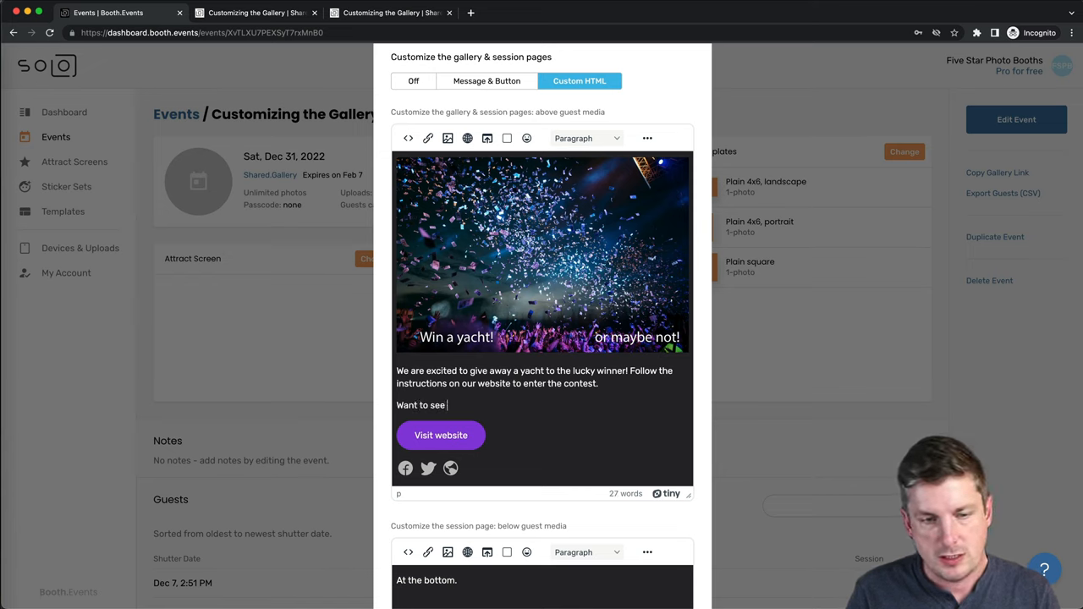
{"action": "type", "text": "all the other photos too? Click he"}
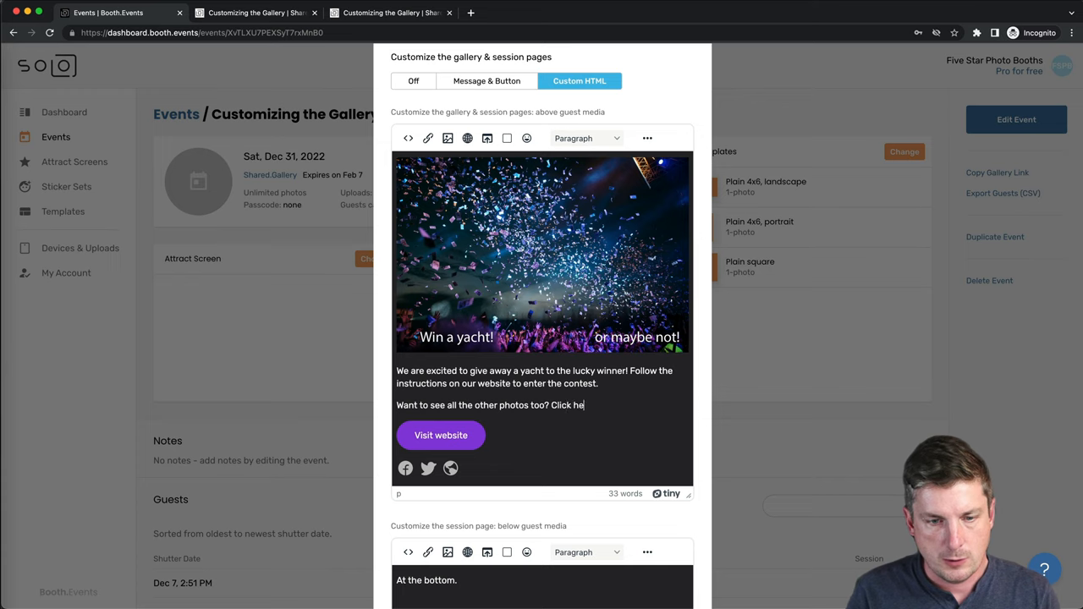
{"action": "type", "text": "re: Customizing the Gallery"}
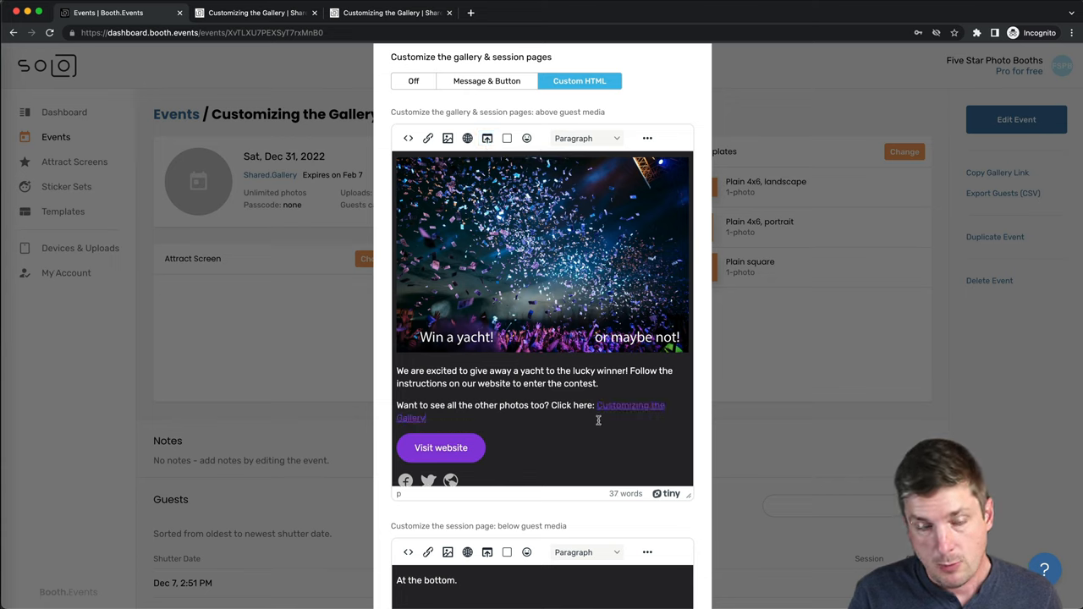
{"action": "mouse_move", "coordinate": [597, 419]}
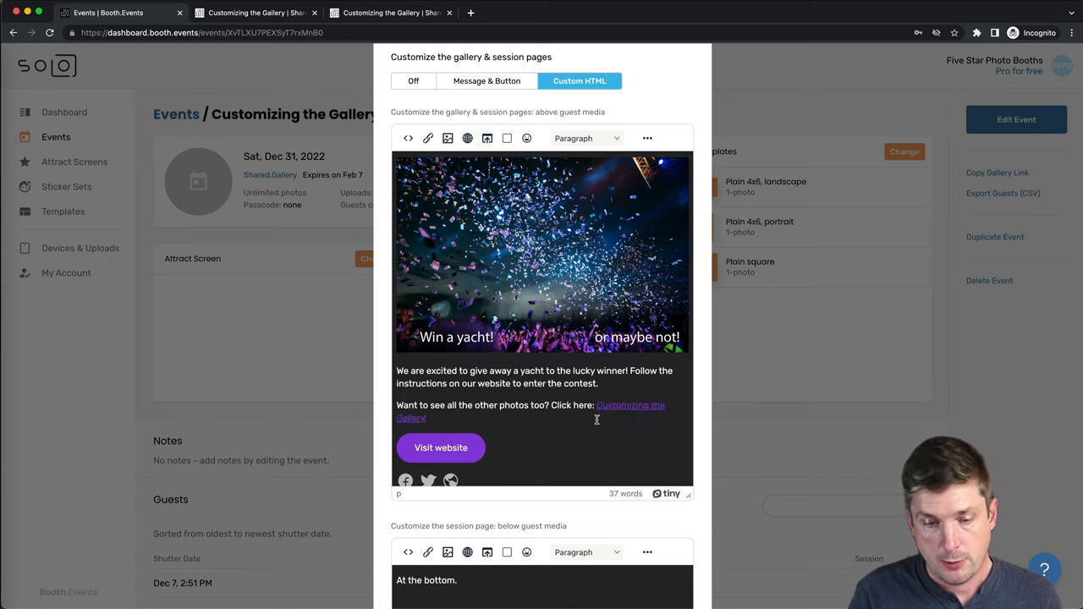